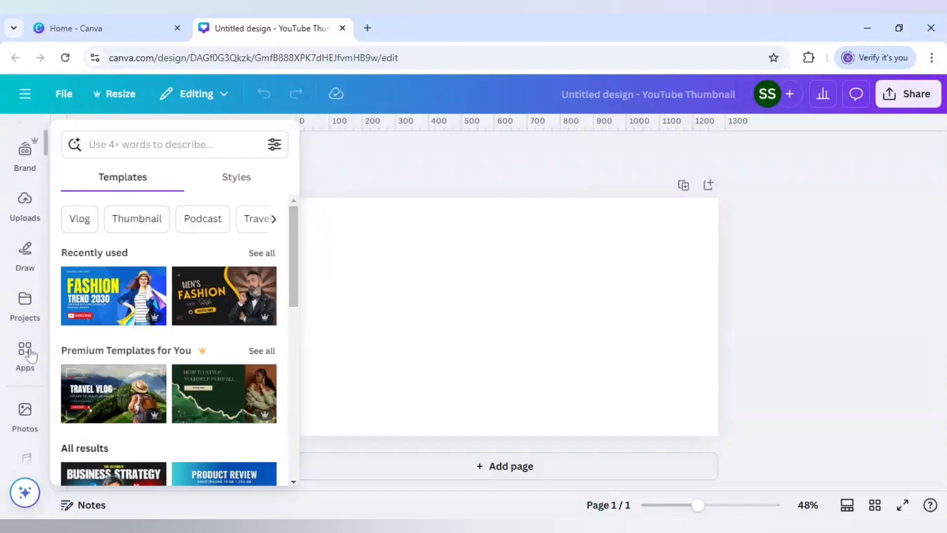
Step: Search the Canva apps library for 'text' to find text-related tools
click(24, 350)
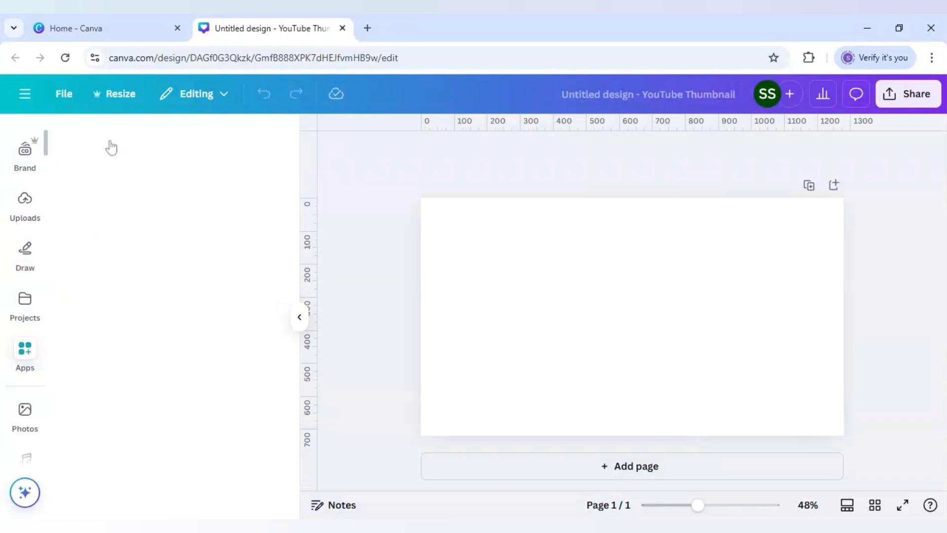
click(25, 352)
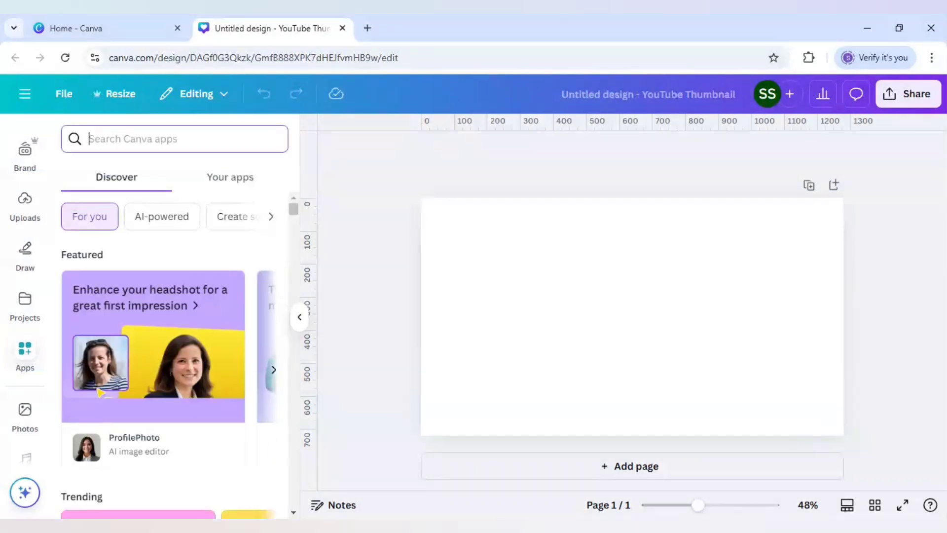
text(text)
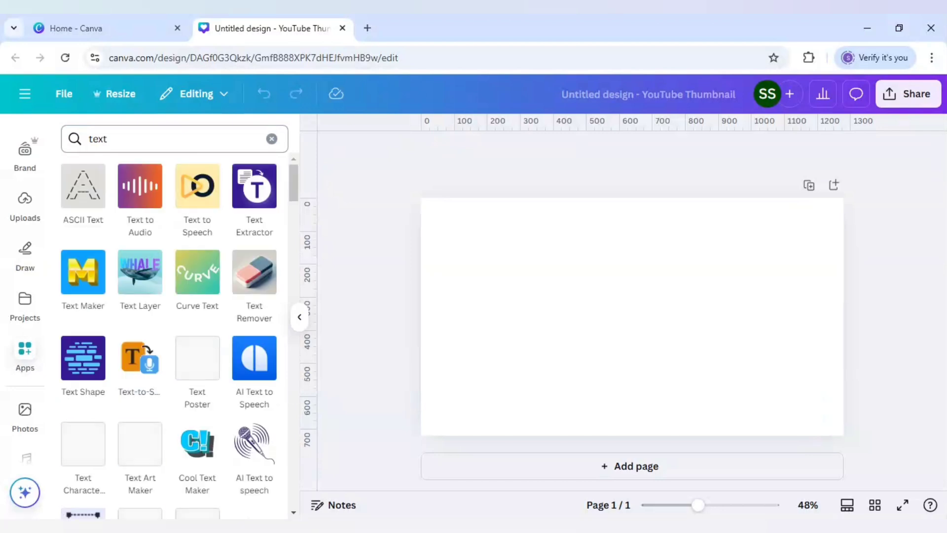
scroll(down, 3)
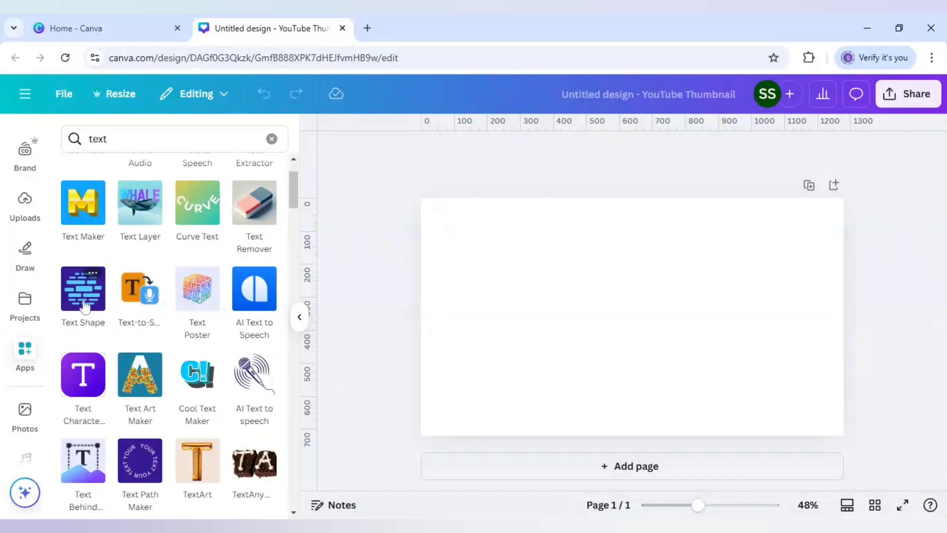
Step: Launch the Text Shape app, regenerate the word cloud and preview it on a dark background
click(83, 288)
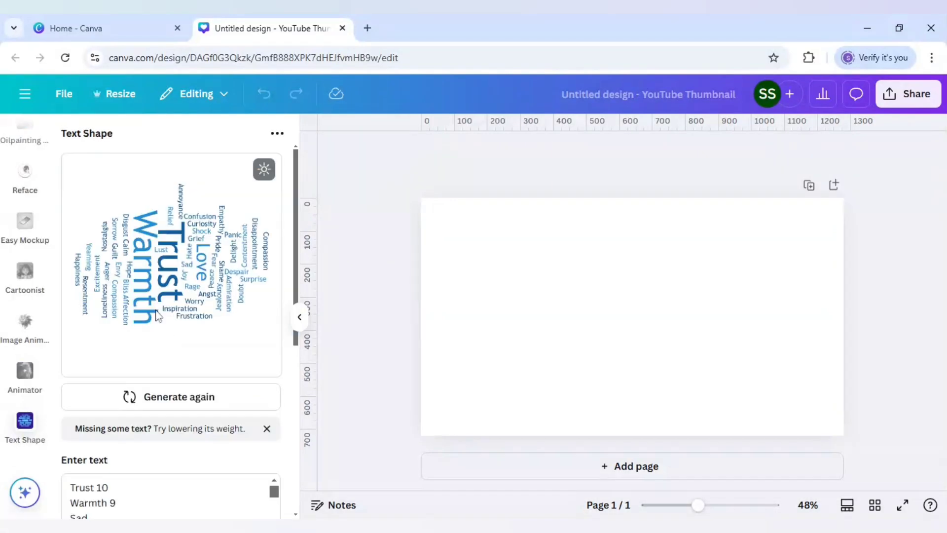
mouse_move(146, 233)
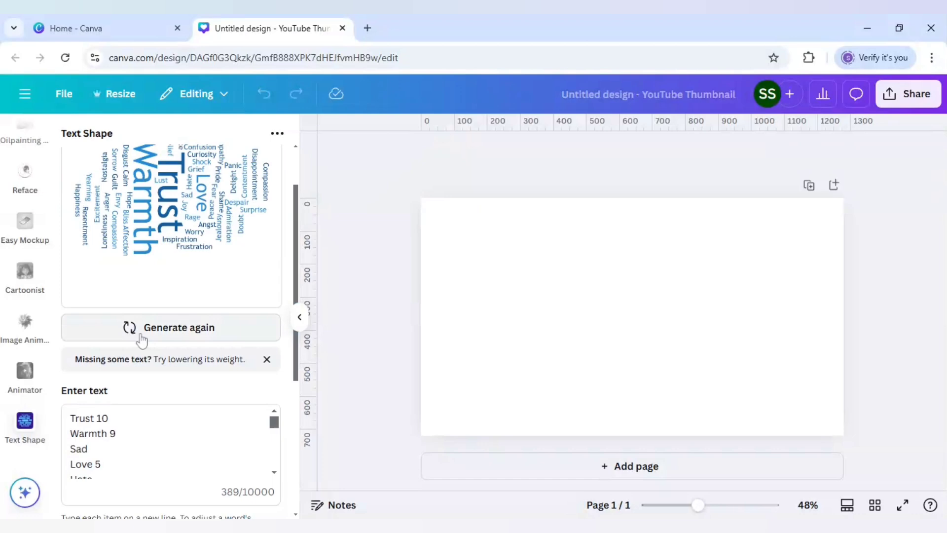
click(171, 327)
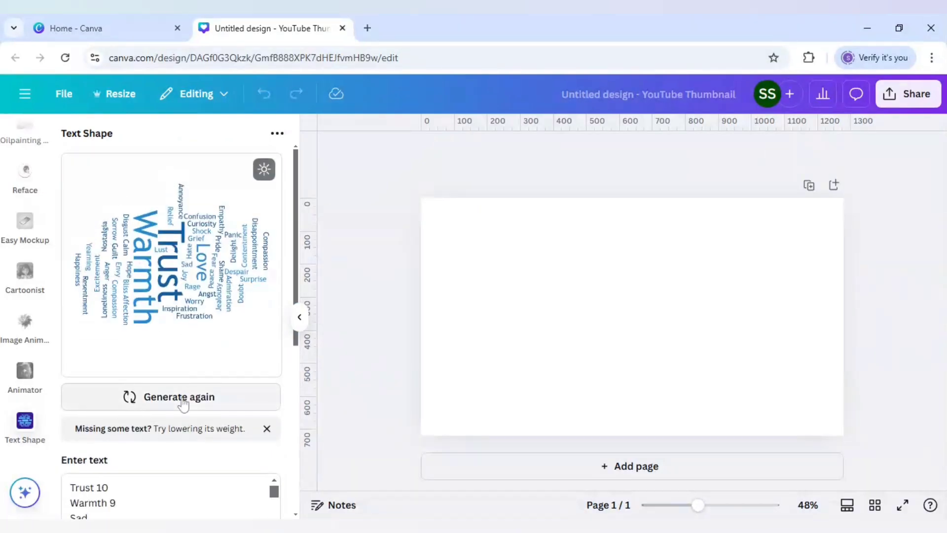
mouse_move(263, 169)
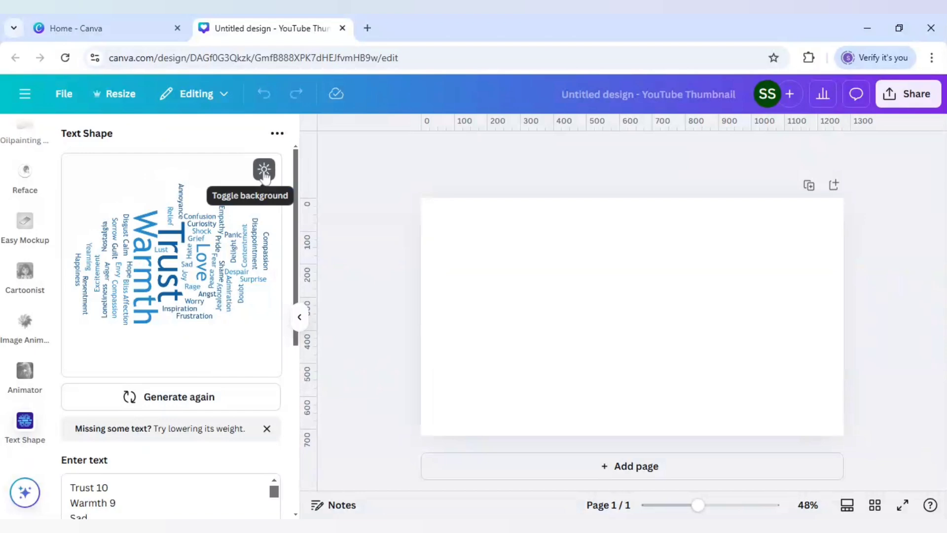
click(264, 170)
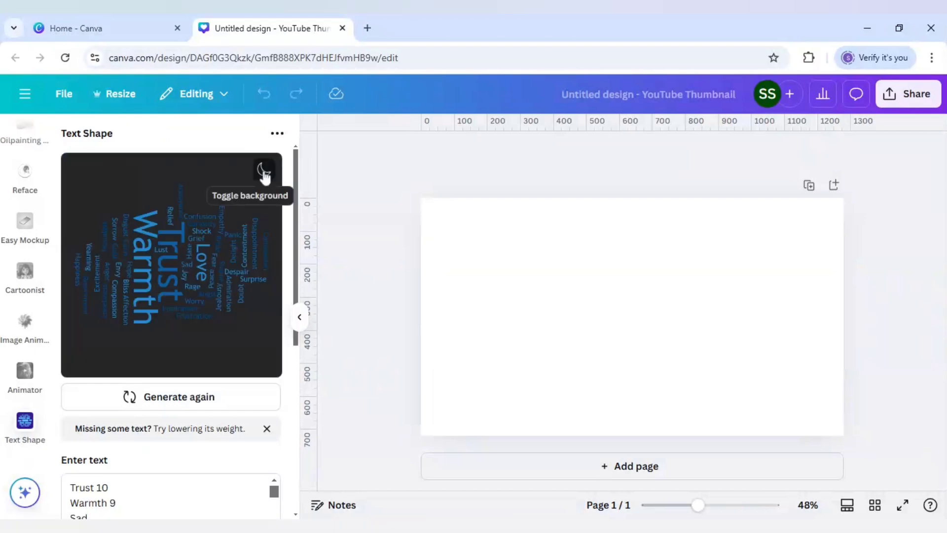
mouse_move(267, 196)
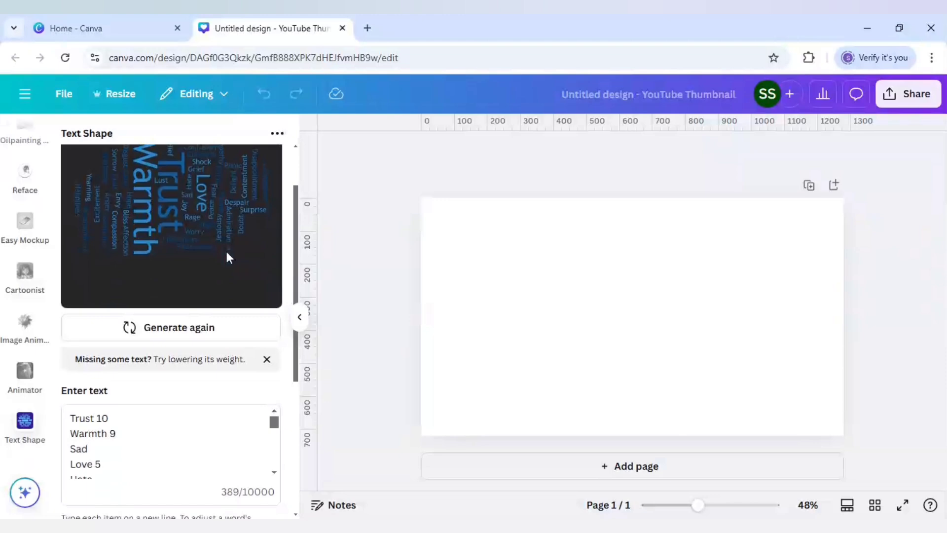
Step: Scroll down through the Text Shape settings to reach the colour options
scroll(down, 3)
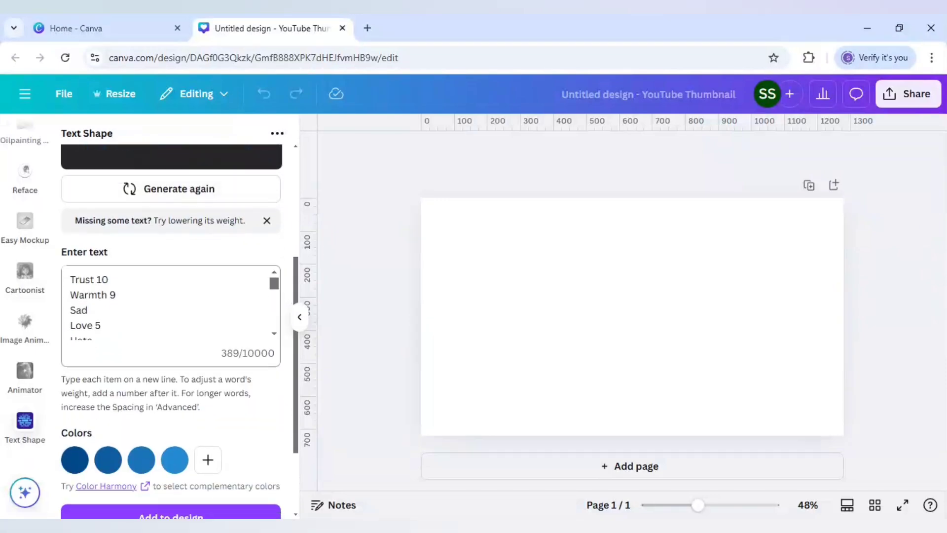
scroll(down, 3)
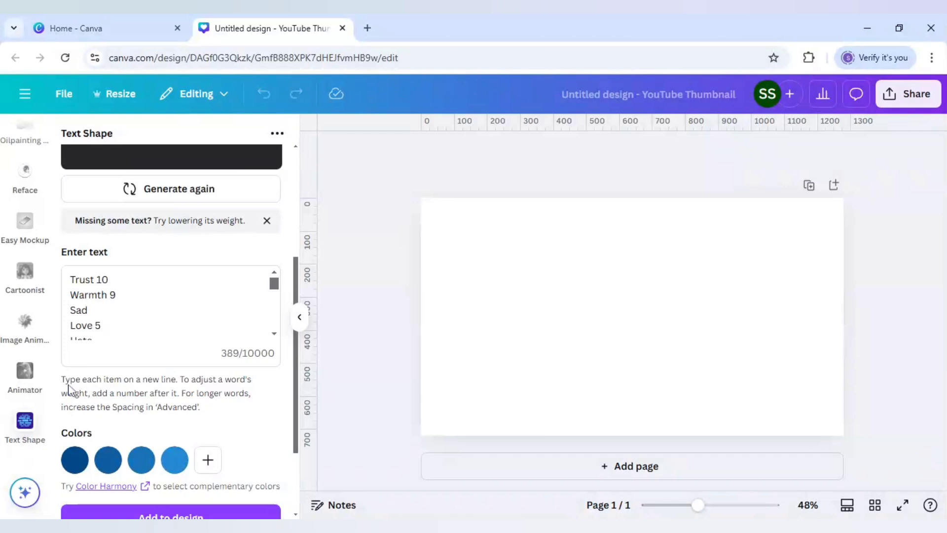
mouse_move(176, 389)
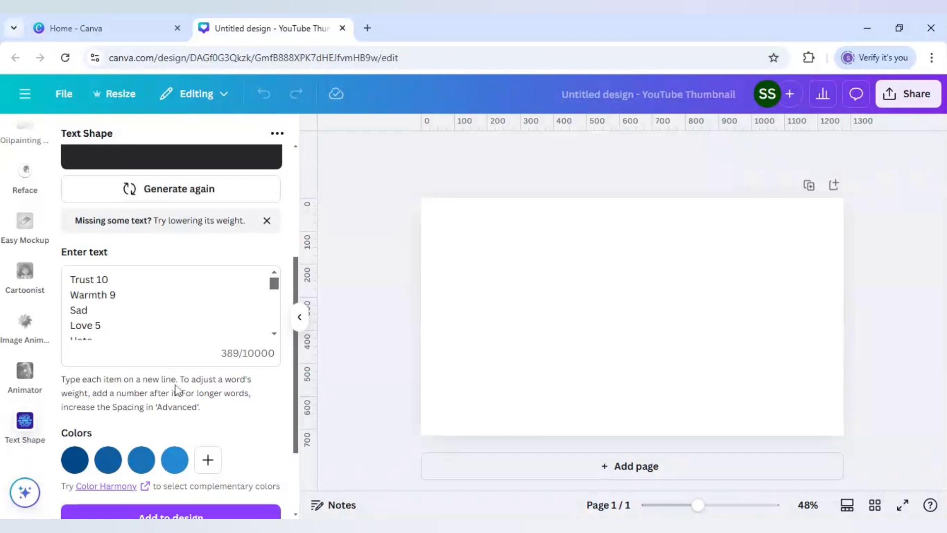
mouse_move(96, 404)
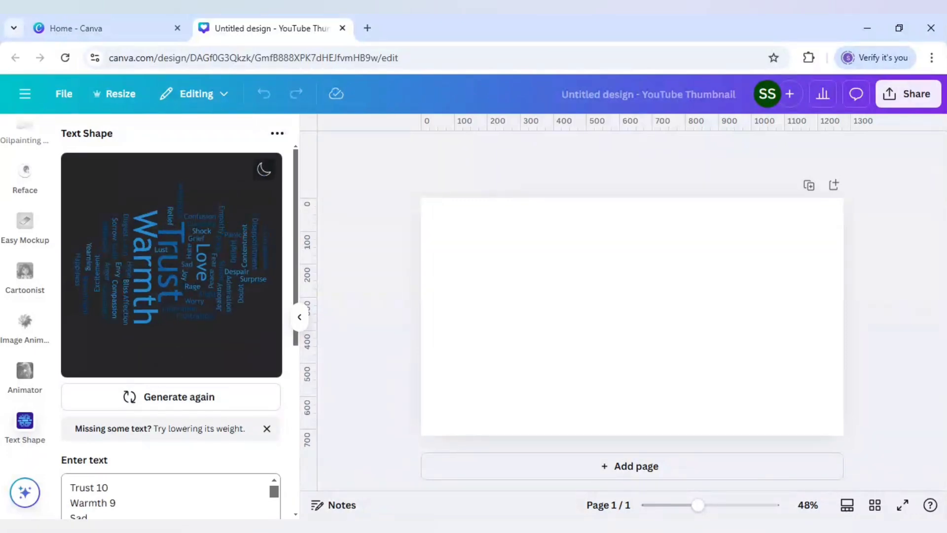
scroll(down, 3)
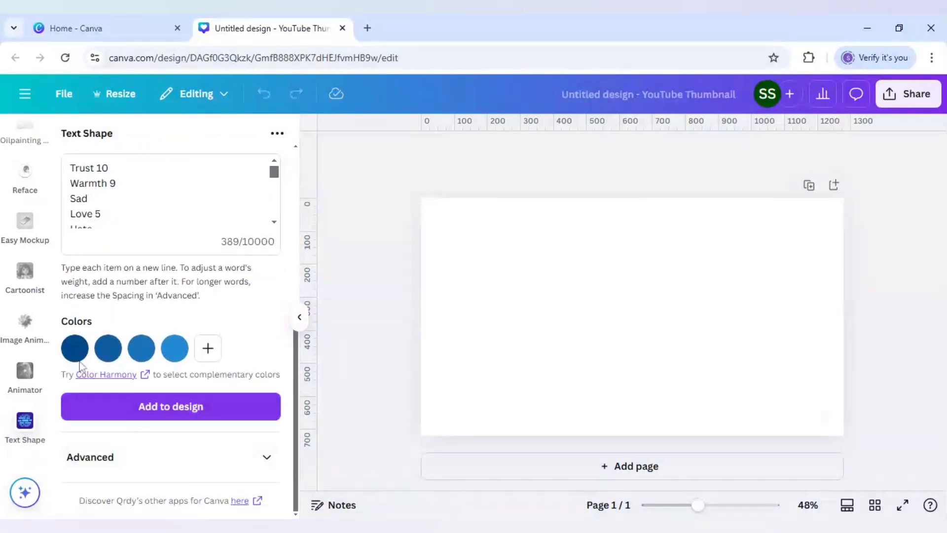
Step: Change the word-cloud colour swatches from blue to white using the default palette
click(74, 348)
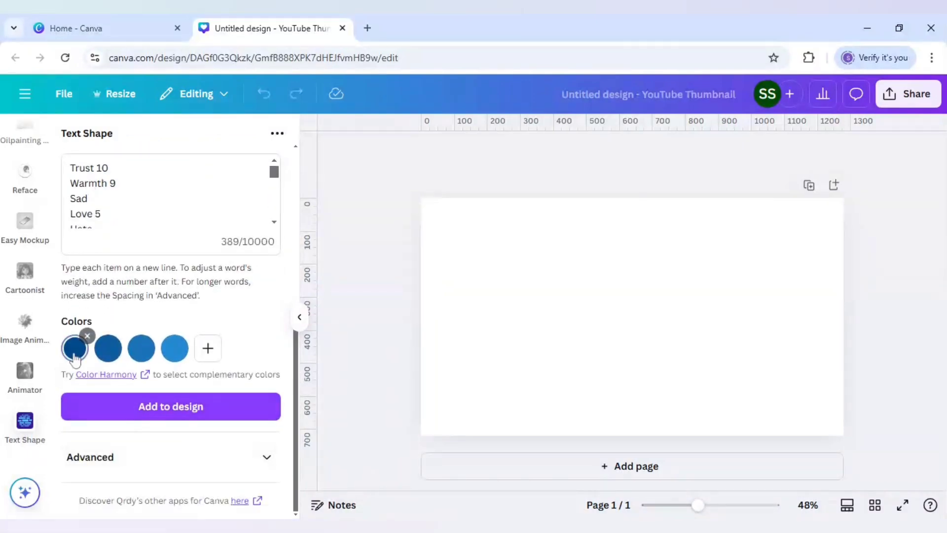
click(74, 348)
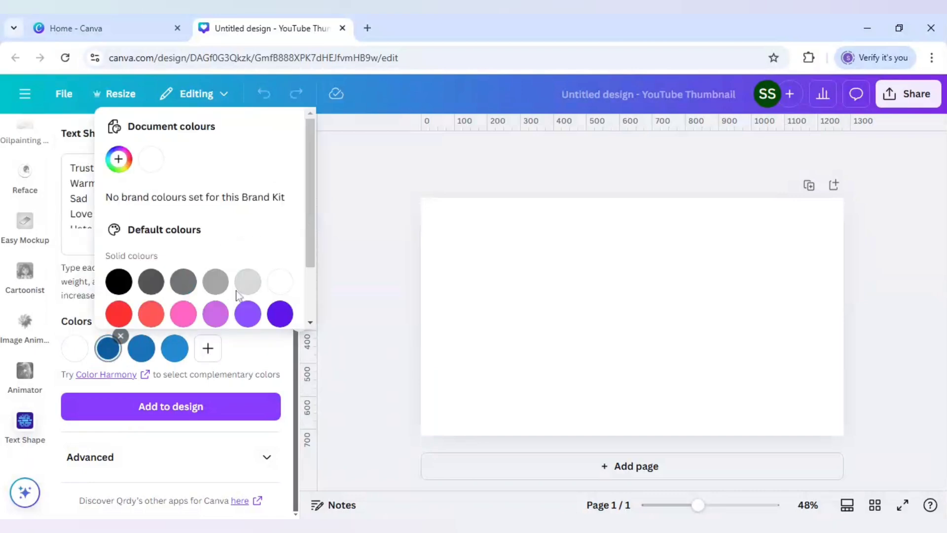
click(107, 348)
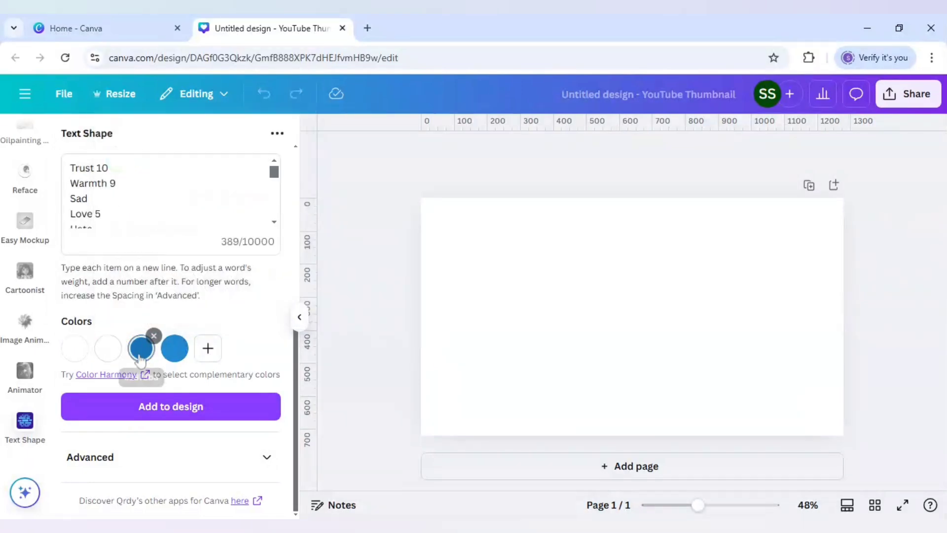
click(141, 348)
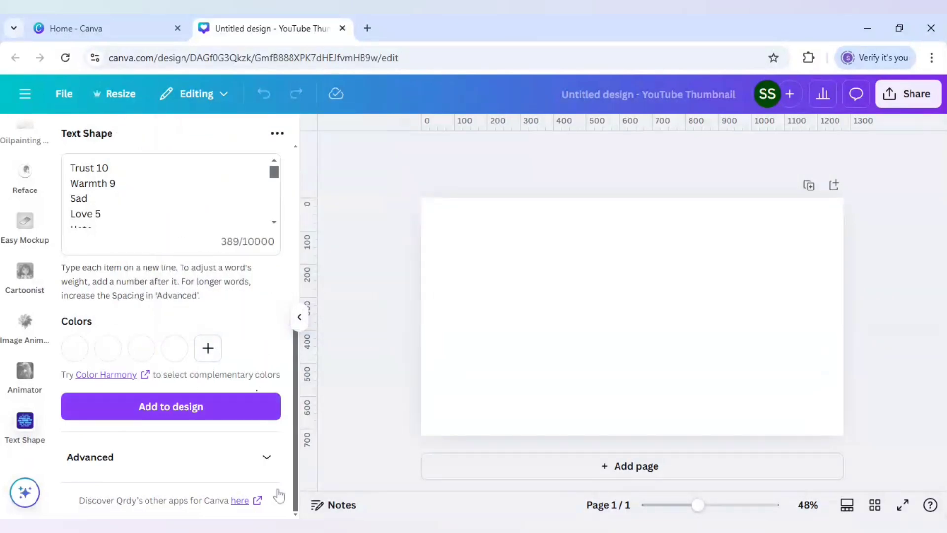
Step: In Advanced settings, make the words bold and lower word spacing from 20 to 2
click(90, 456)
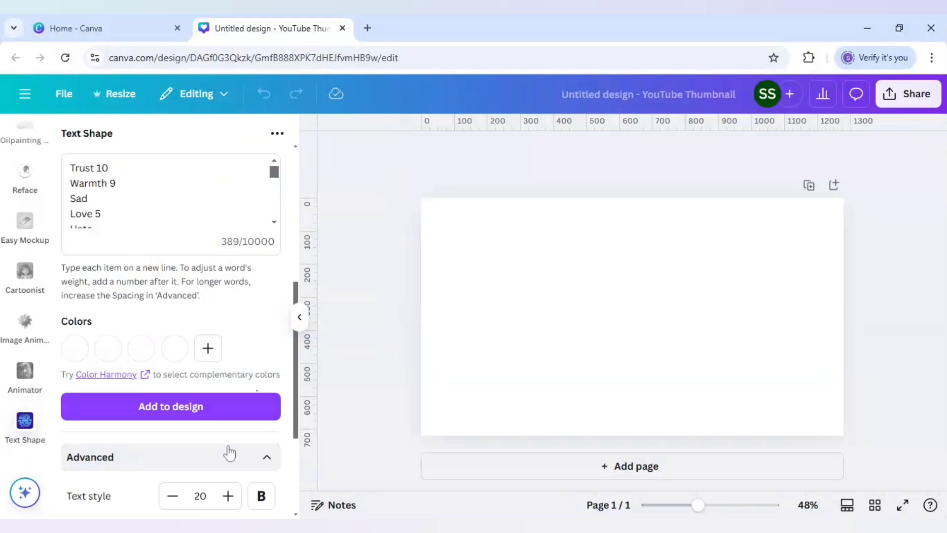
scroll(down, 3)
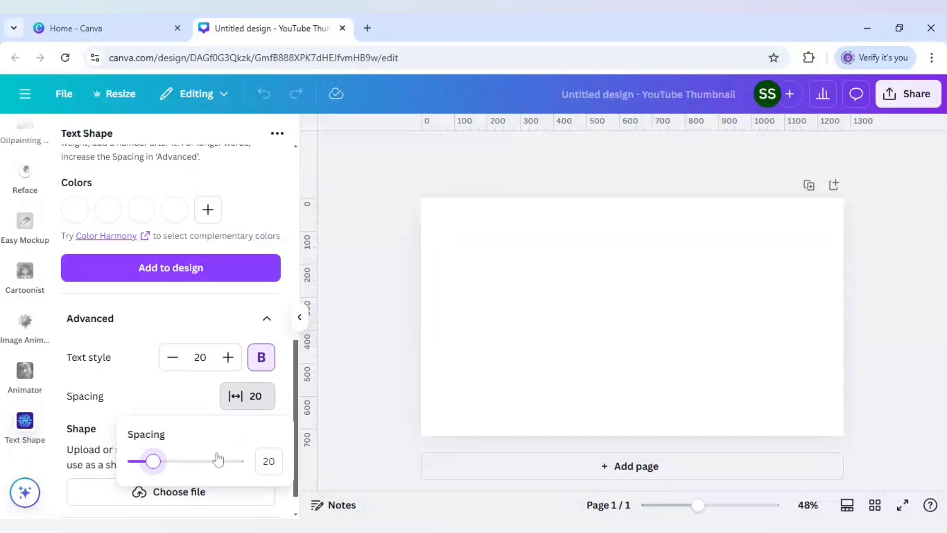
drag(151, 460, 134, 461)
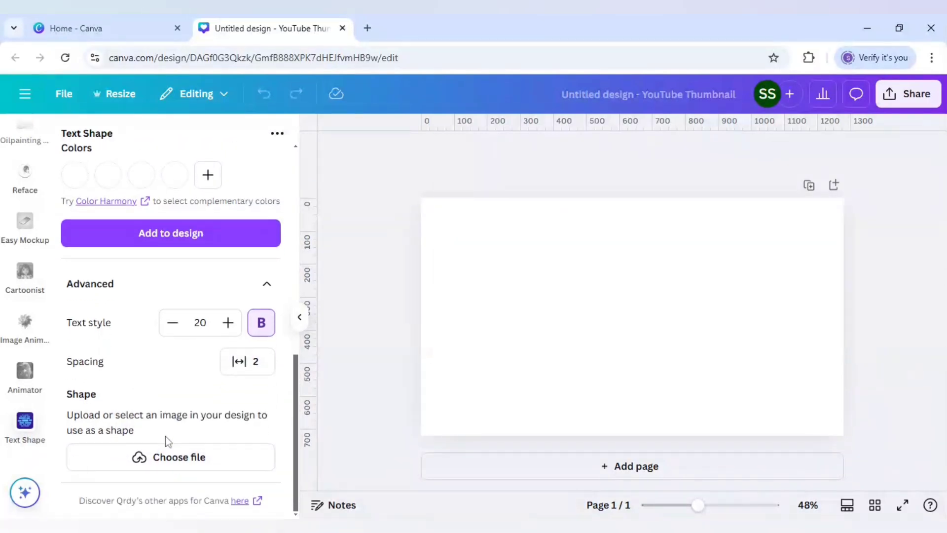
mouse_move(389, 355)
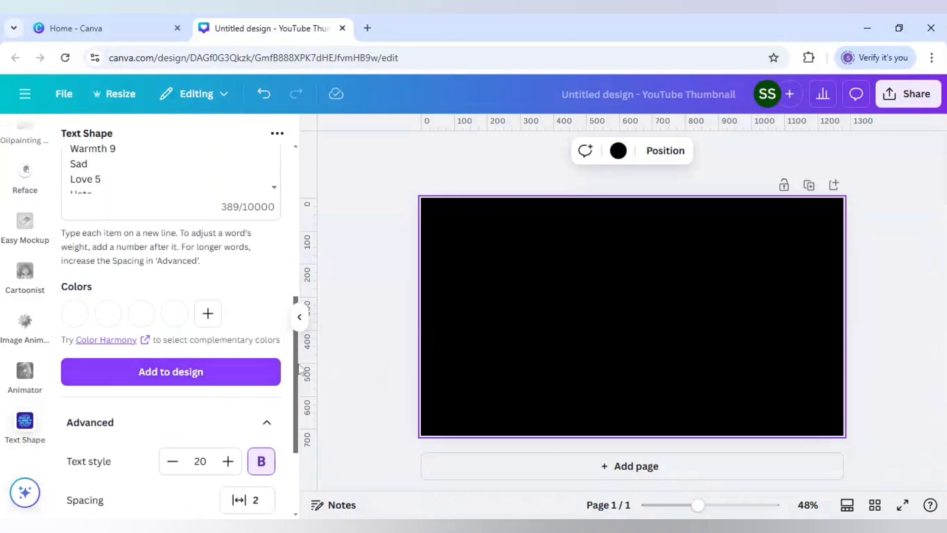
Step: Add the white word cloud to the black page and enlarge it to fill the page
click(171, 371)
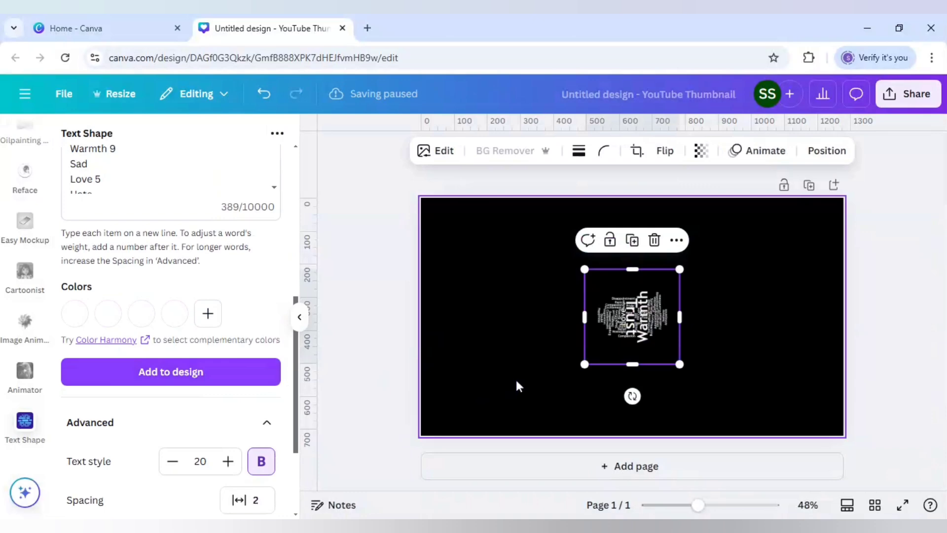
drag(584, 364, 533, 415)
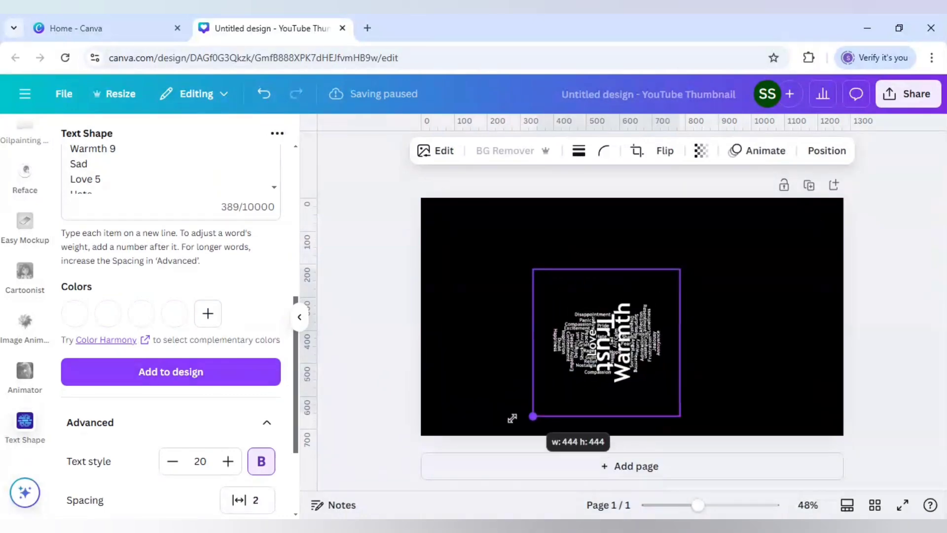
drag(533, 415, 693, 255)
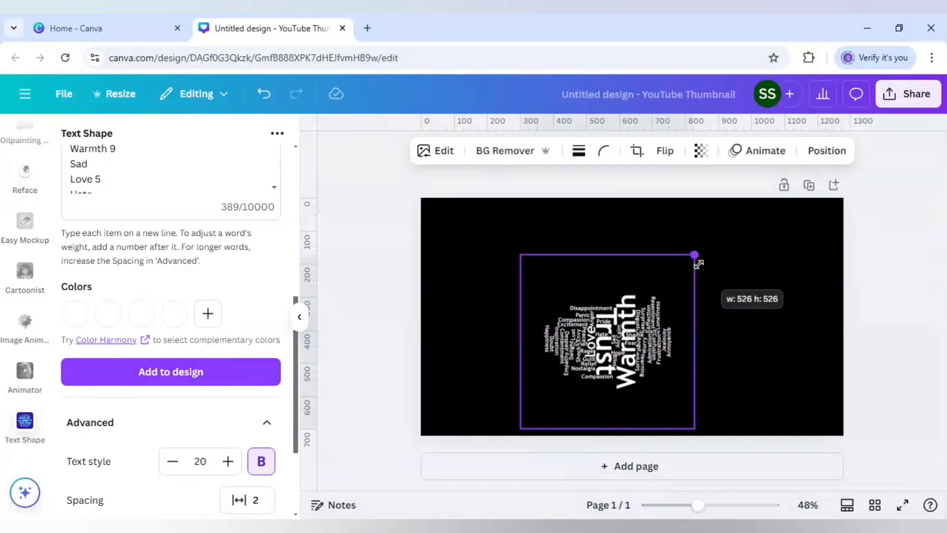
drag(693, 253, 681, 237)
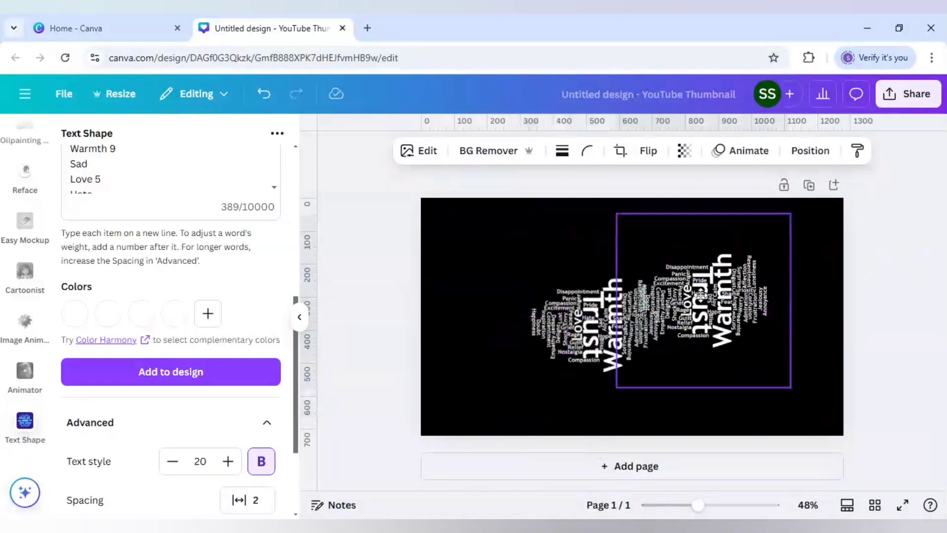
click(700, 314)
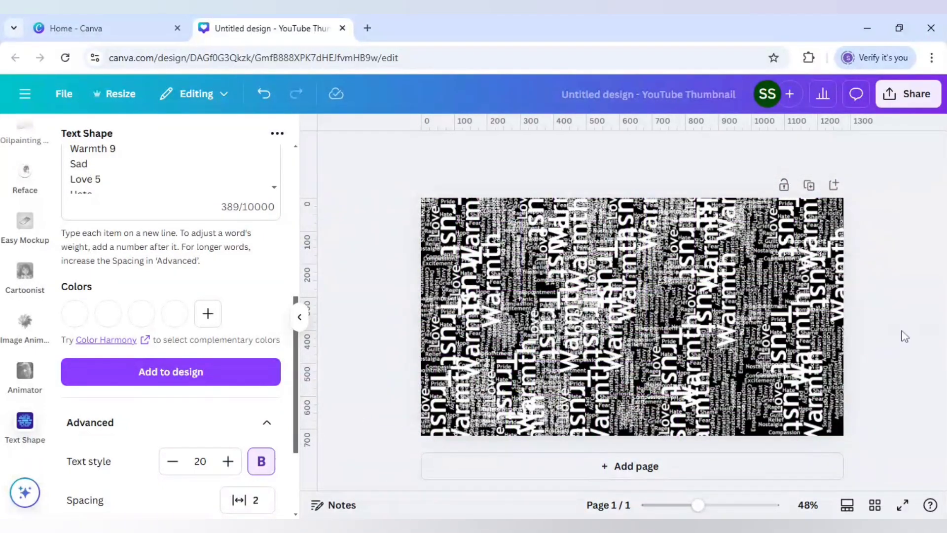
mouse_move(901, 418)
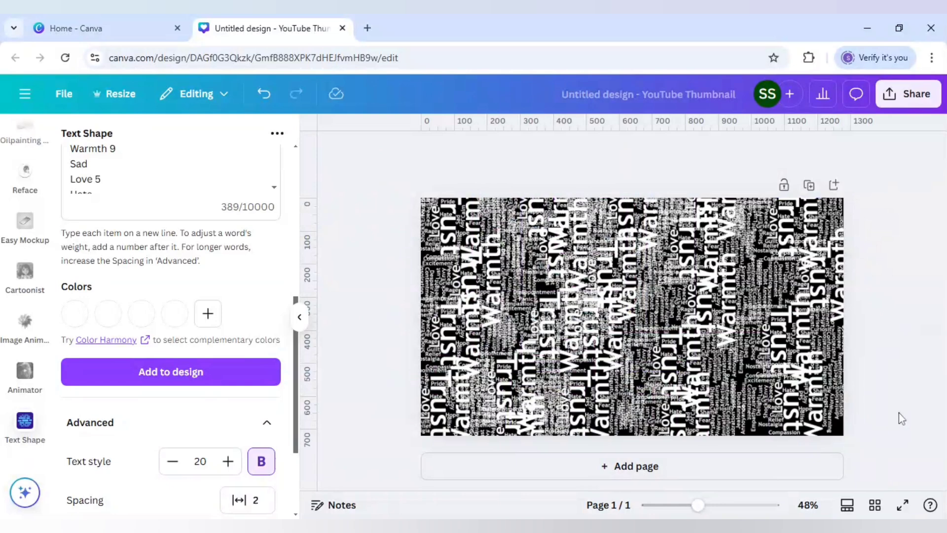
mouse_move(909, 93)
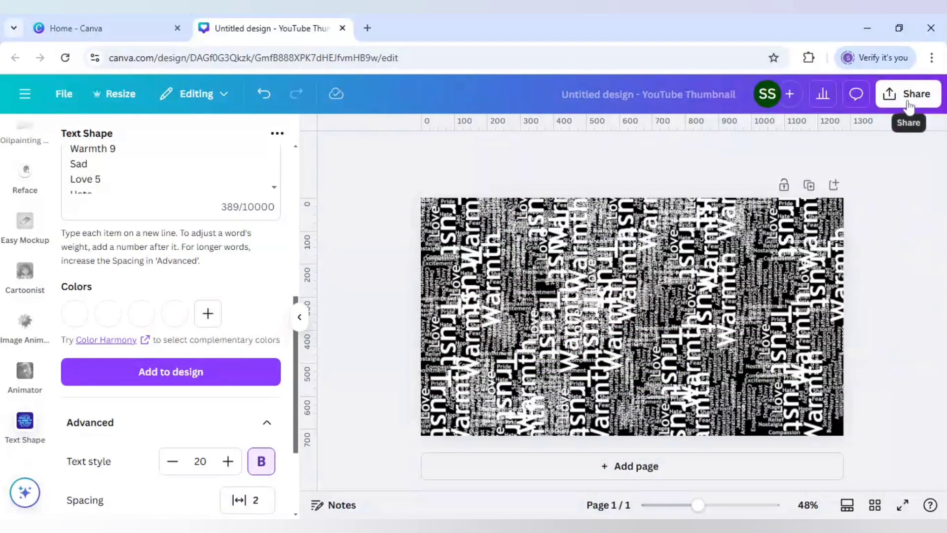
Step: Download the word-cloud page as a 1280 × 720 PNG via Share > Download
click(908, 93)
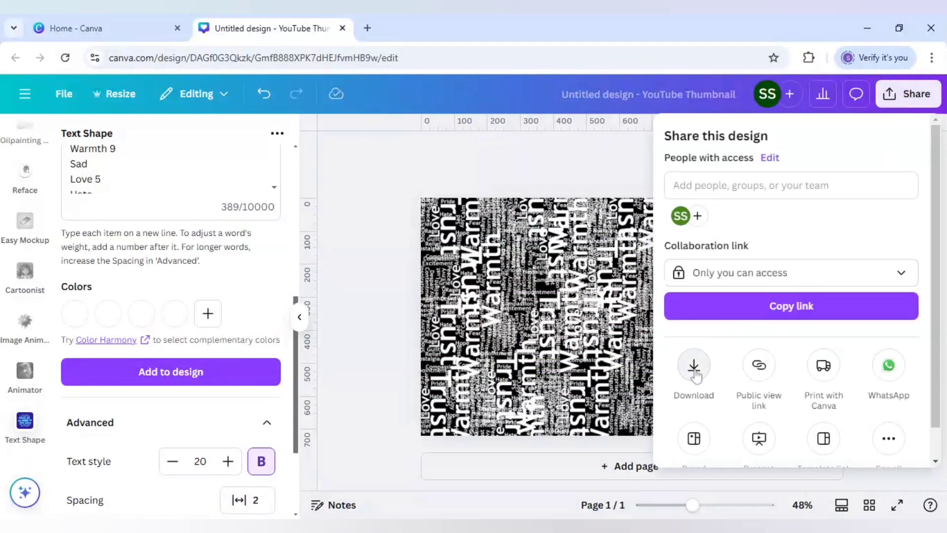
click(692, 368)
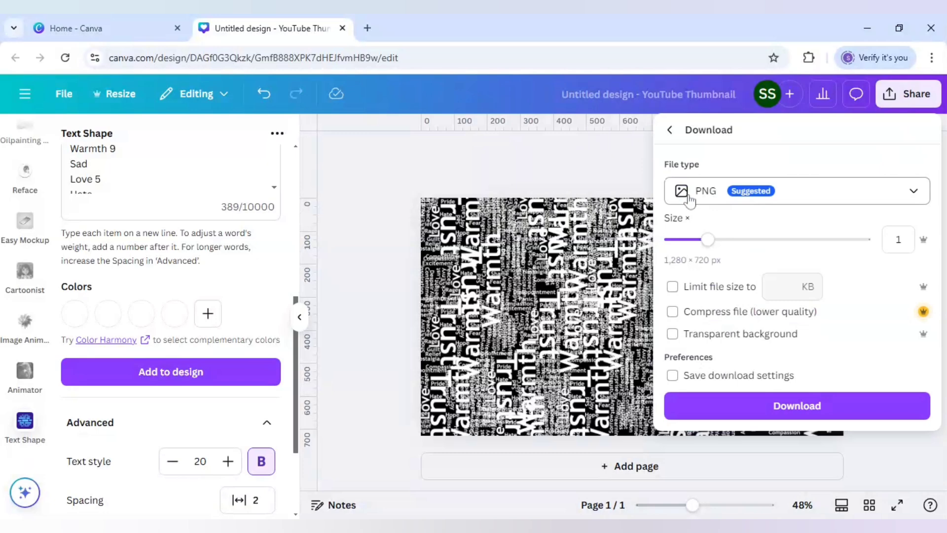
click(796, 405)
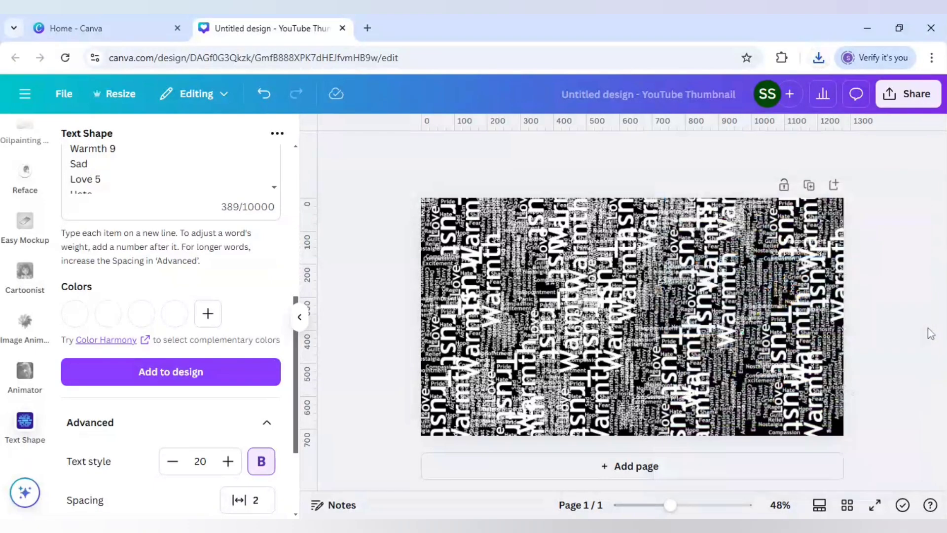
mouse_move(676, 472)
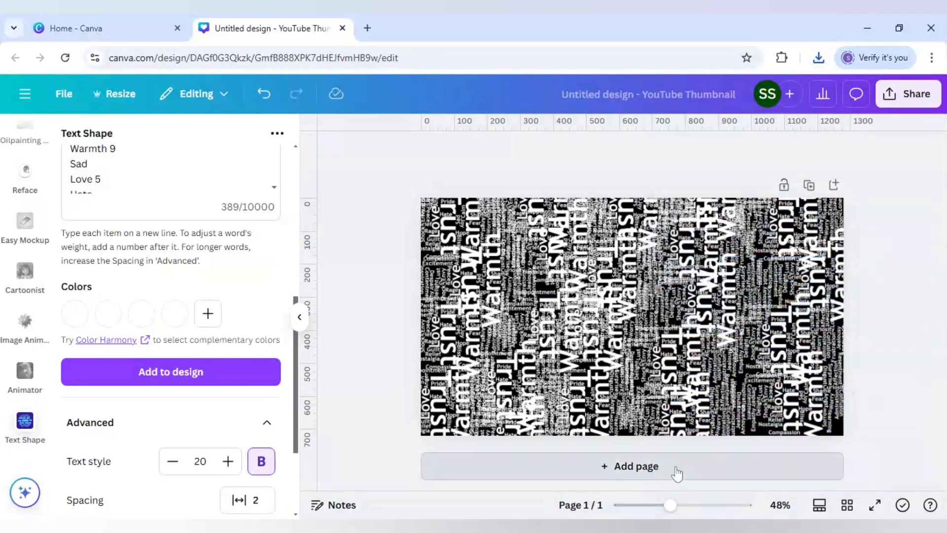
Step: Add a second blank black page below the word-cloud page
click(631, 465)
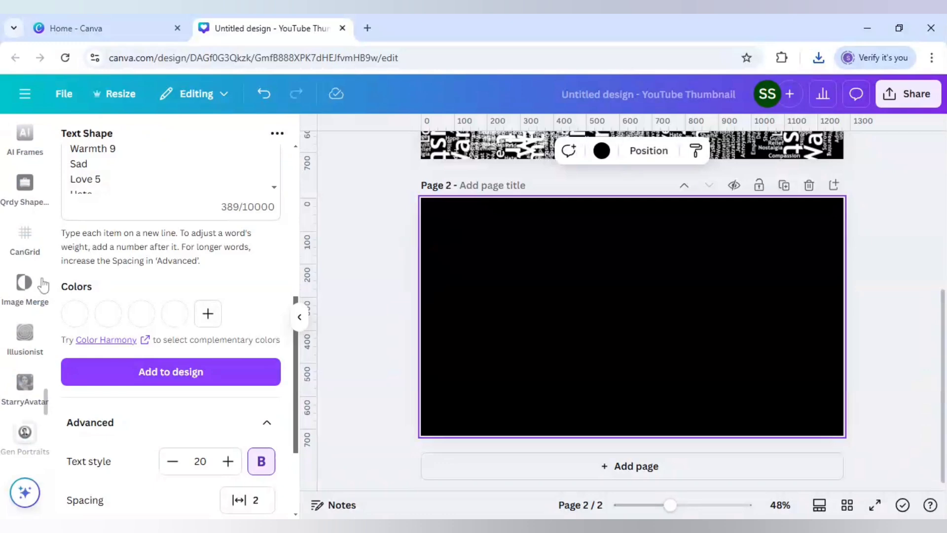
scroll(down, 3)
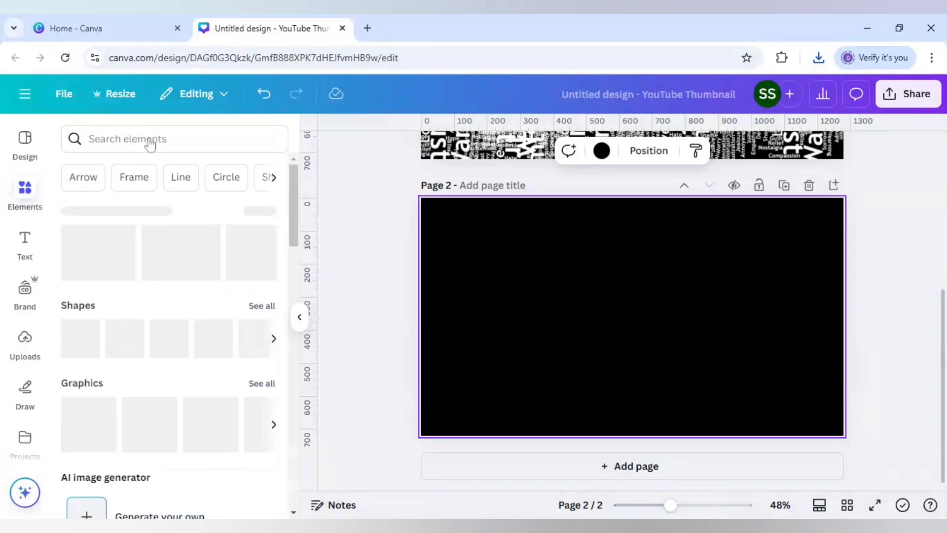
Step: Find a 'man portrait' photo in Elements and size it to fill most of page 2
click(151, 138)
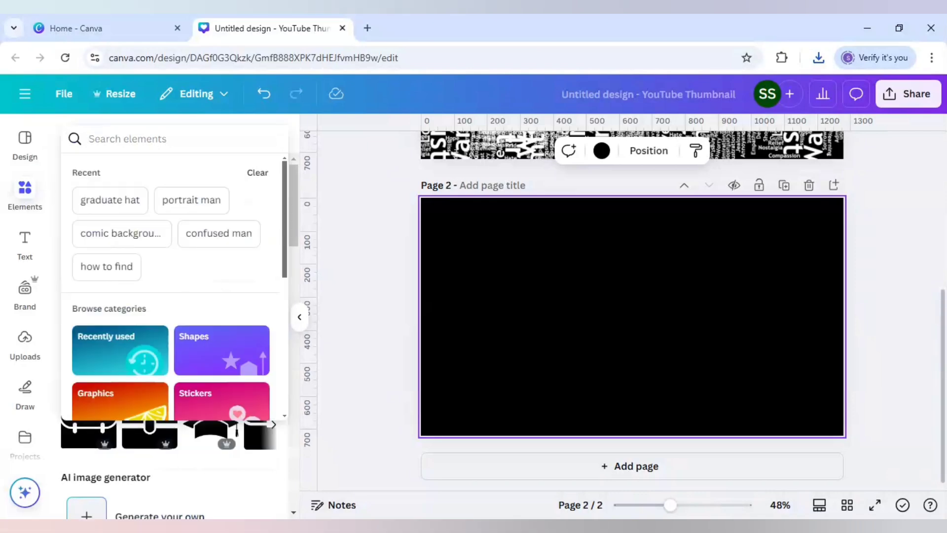
text(man portrait)
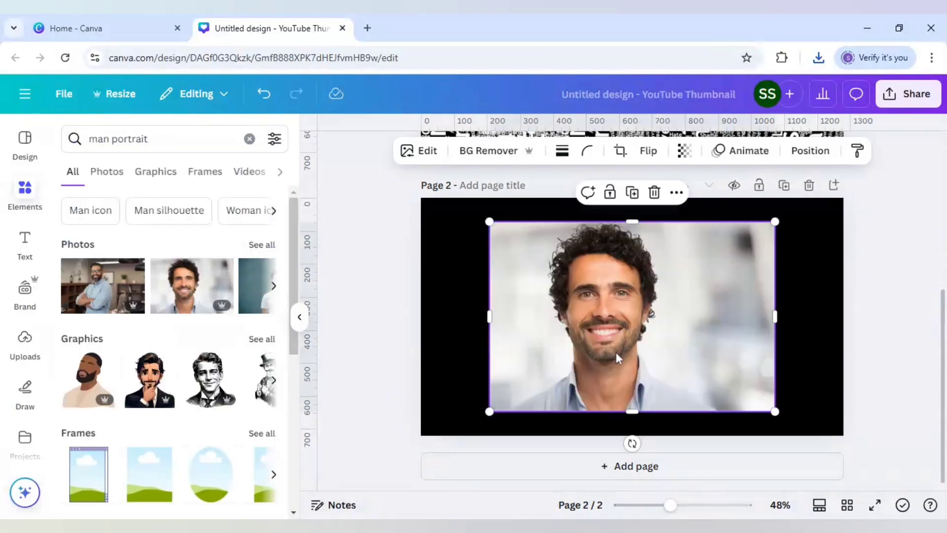
drag(775, 316, 703, 319)
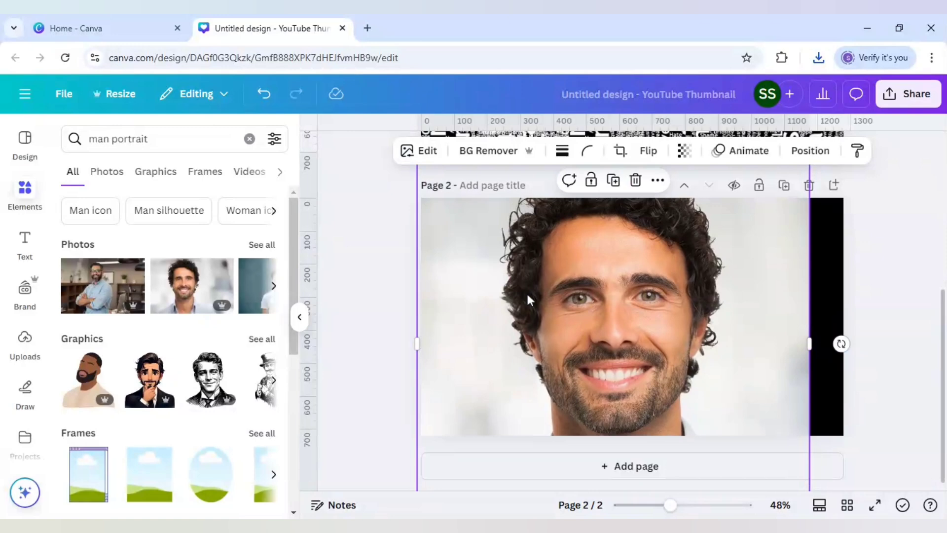
click(529, 300)
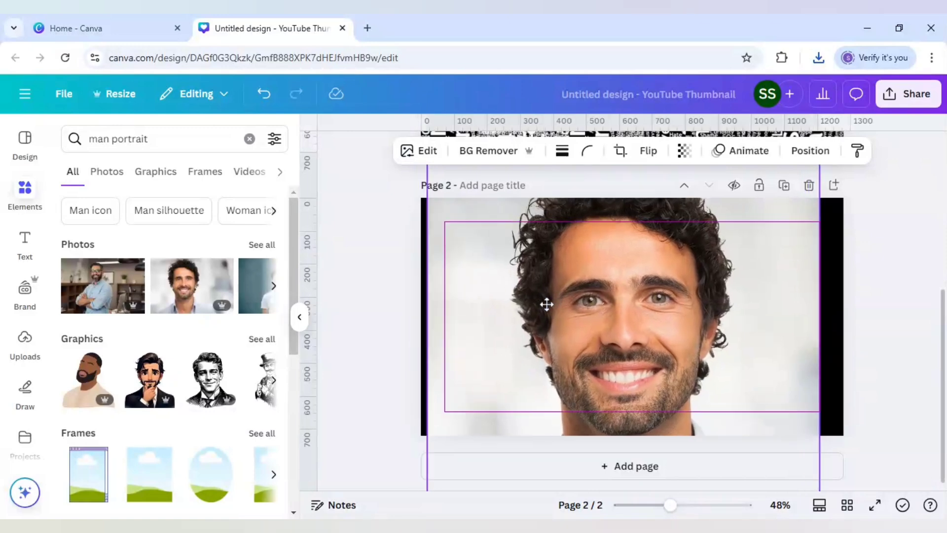
click(547, 304)
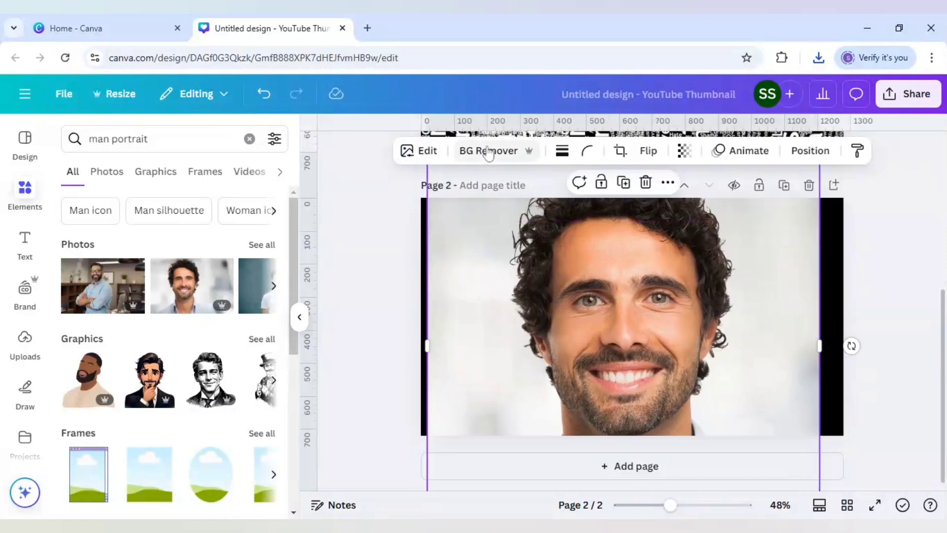
Step: Remove the portrait's background with BG Remover, leaving the man on black
click(488, 149)
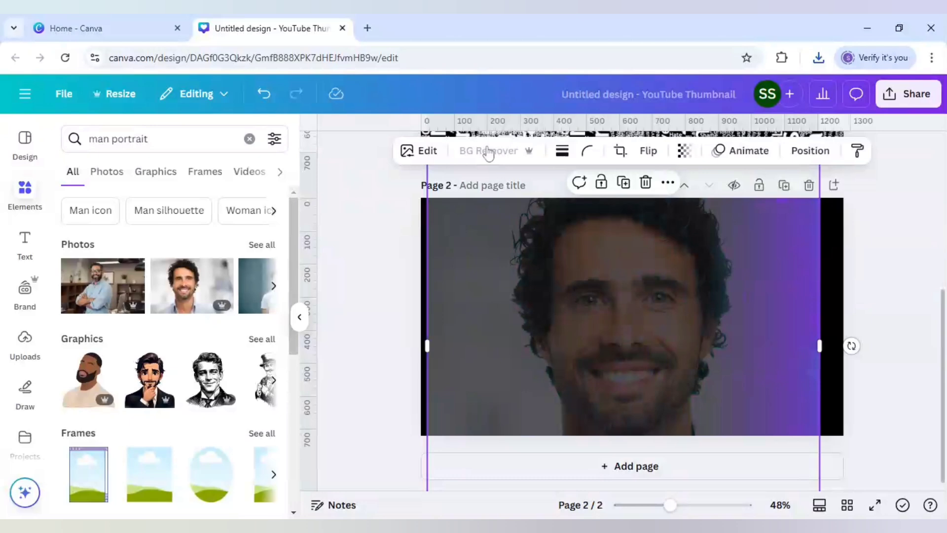
click(488, 150)
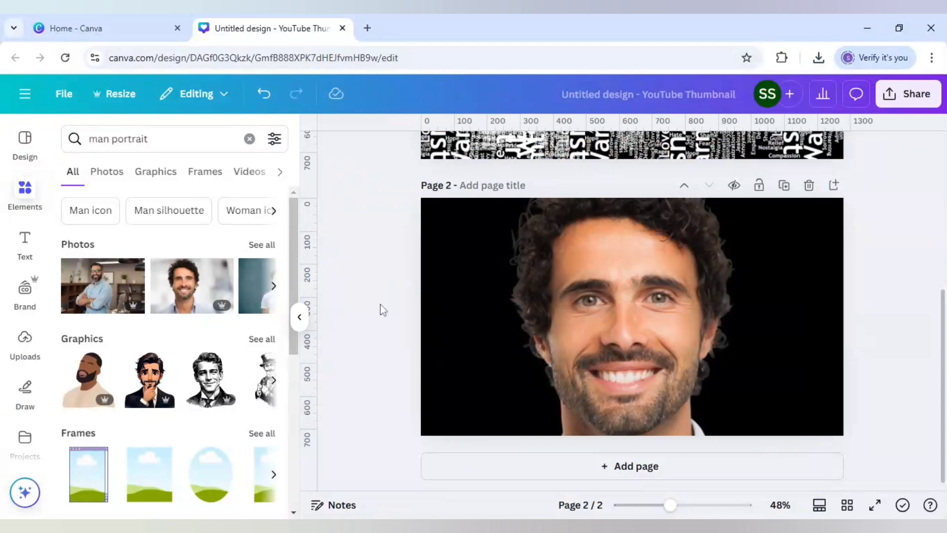
click(631, 317)
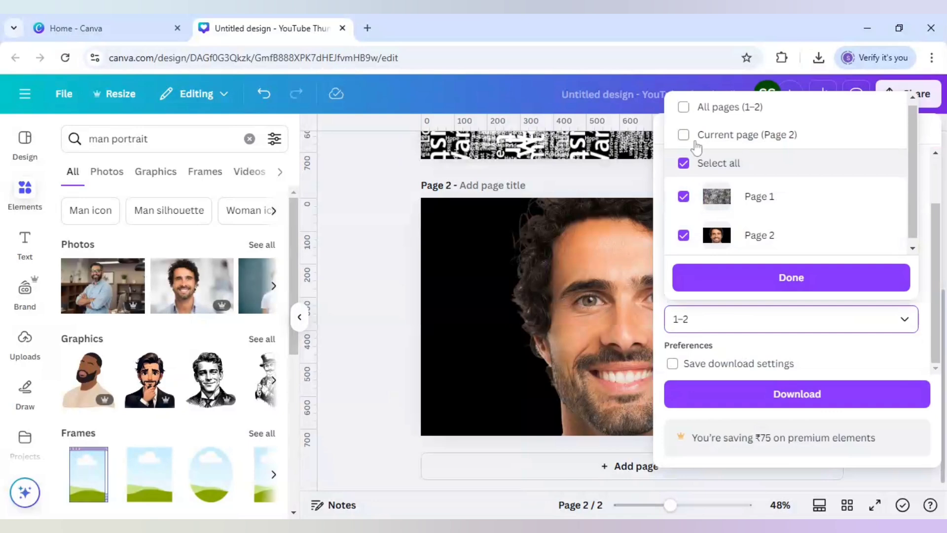
Step: Download only the current page (Page 2) as an image
click(682, 134)
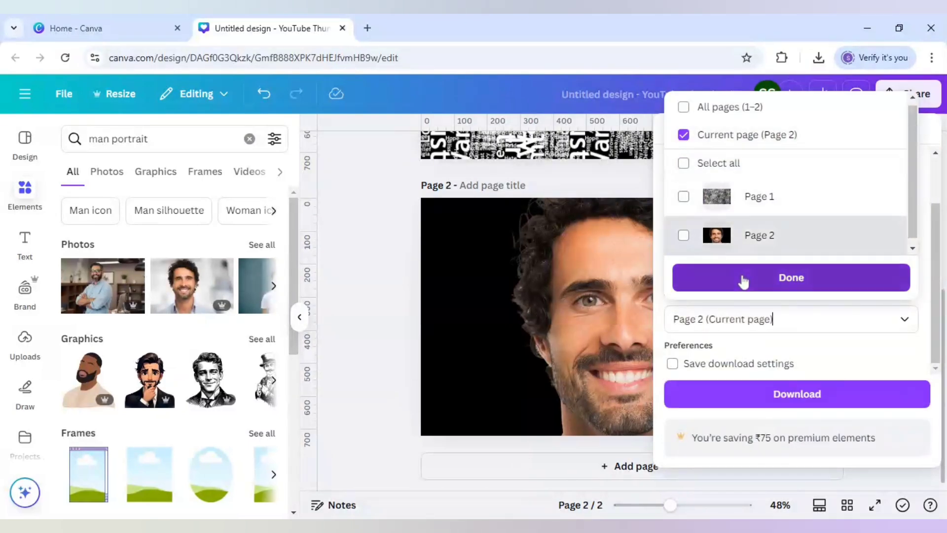
click(795, 393)
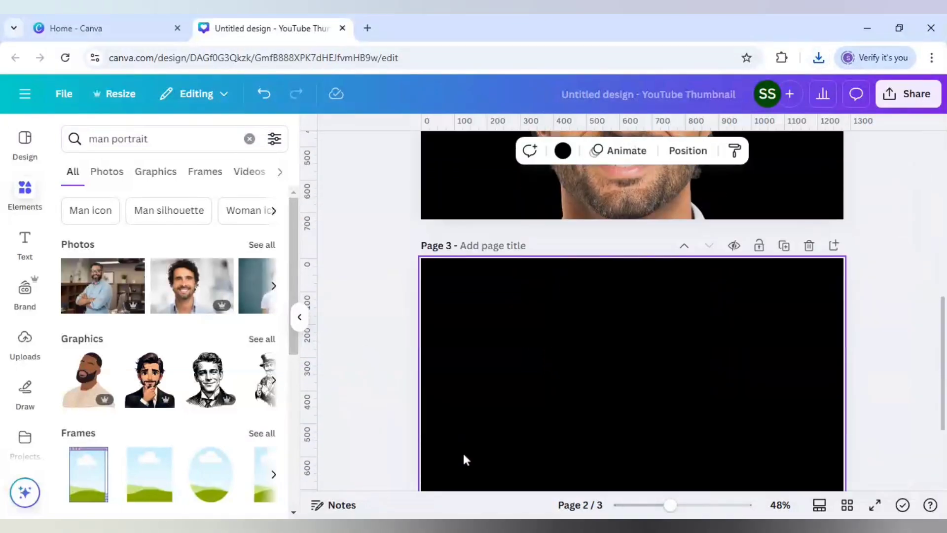
Step: Insert the two downloaded PNGs from Uploads onto page 3, word cloud left and portrait right
scroll(down, 3)
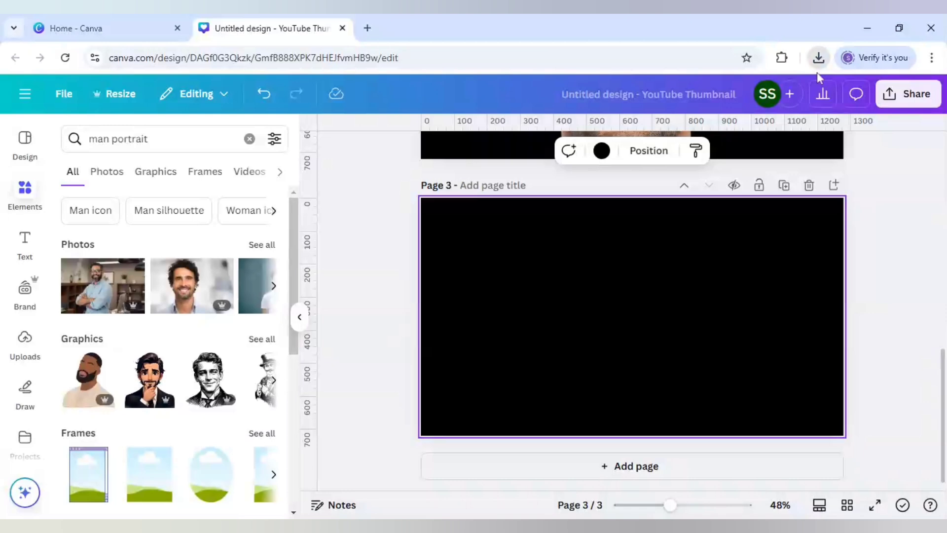
mouse_move(548, 353)
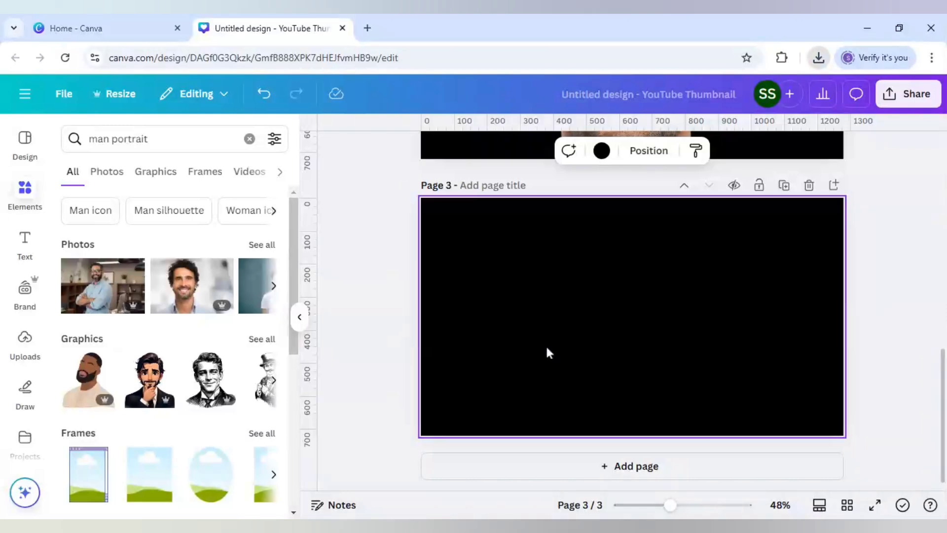
click(192, 286)
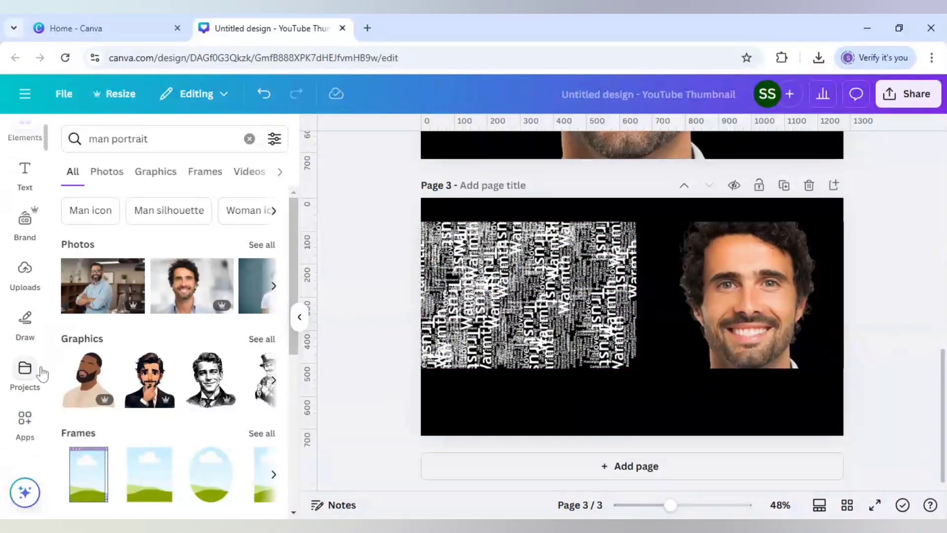
Step: Search the Apps panel for 'blender' to surface Image Blender and Blend Image
text(text)
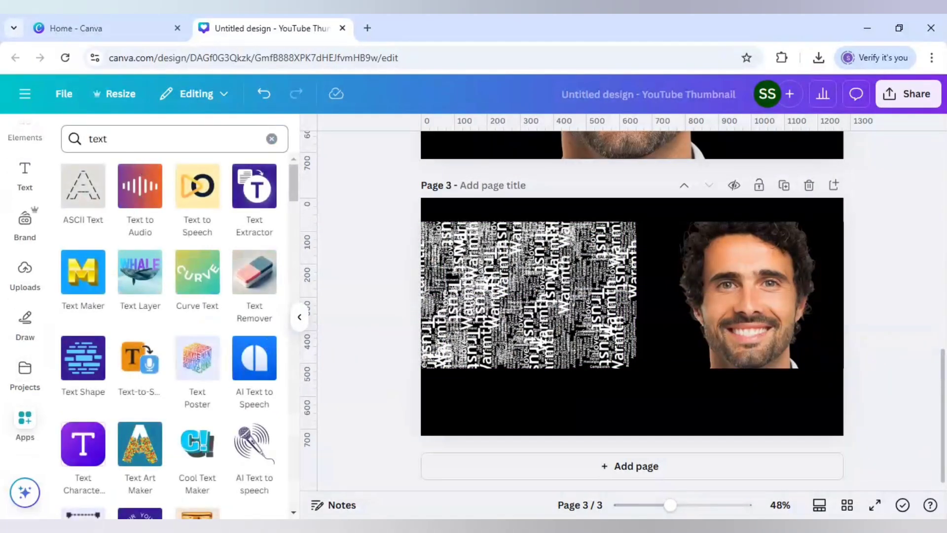
text(b)
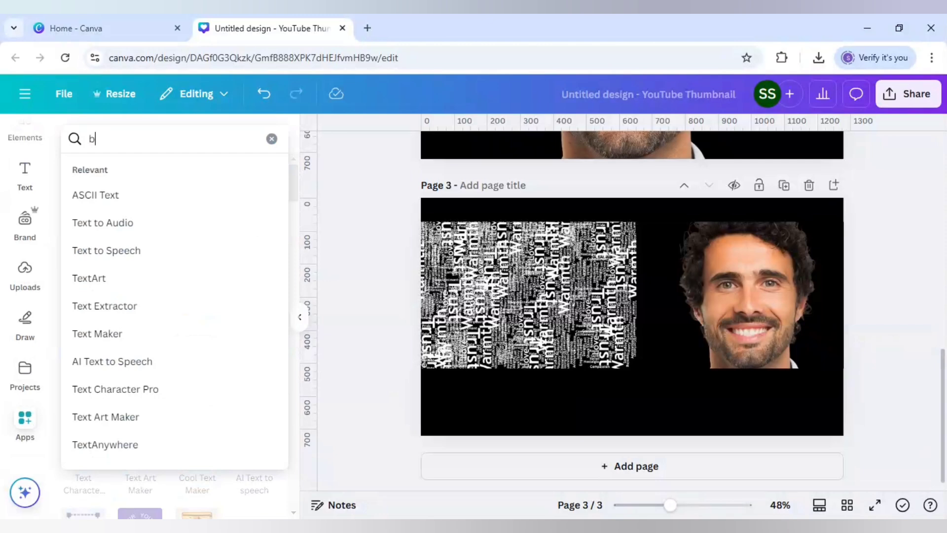
text(lender)
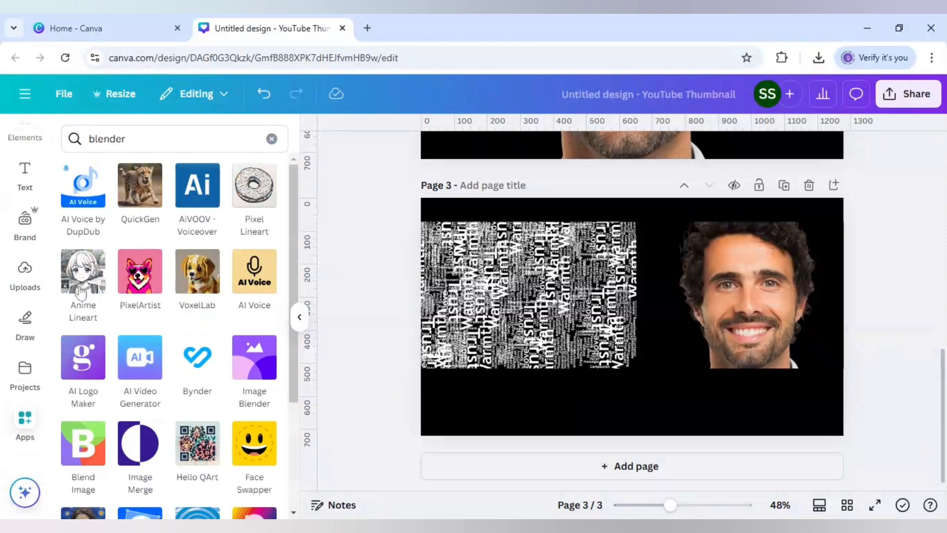
scroll(down, 3)
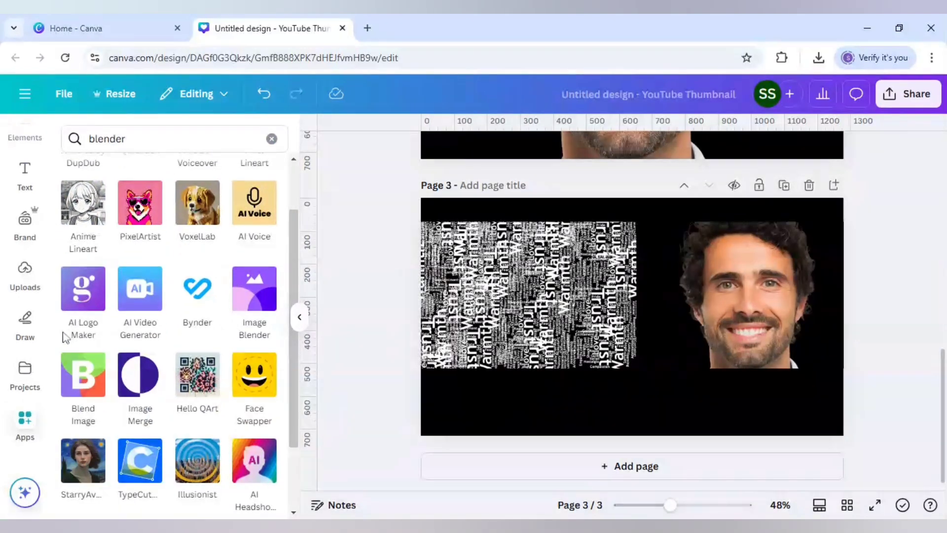
mouse_move(66, 337)
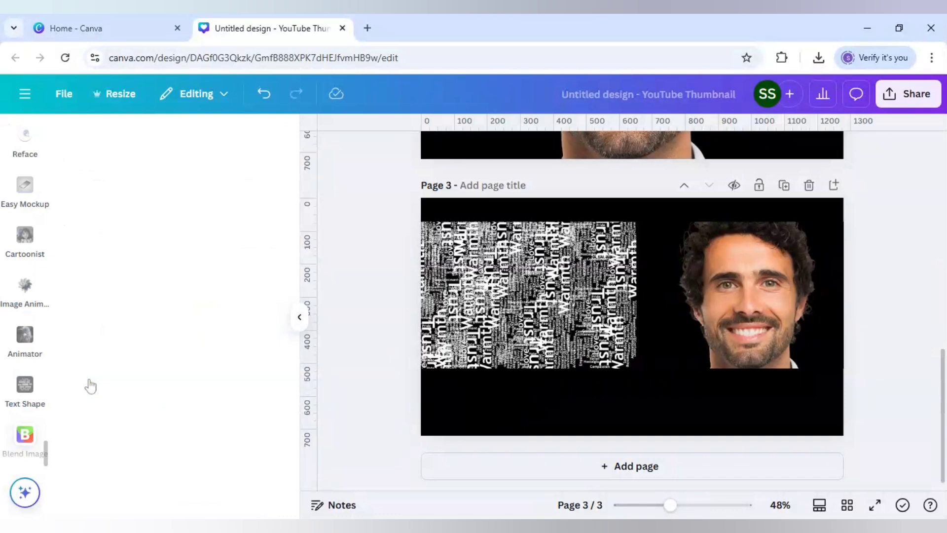
Step: In Blend Image, set the word-cloud as top layer over the face in Multiply mode and add it to the design
click(25, 441)
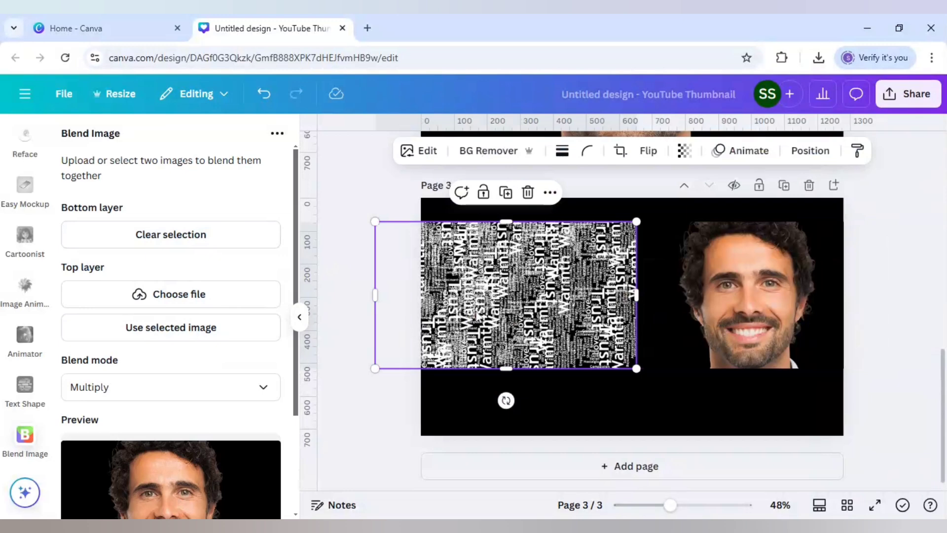
click(171, 326)
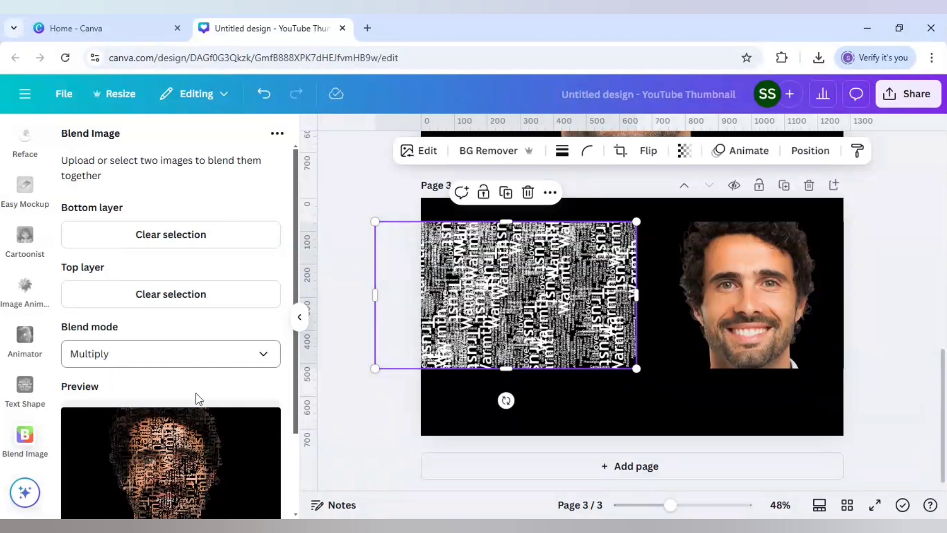
scroll(down, 3)
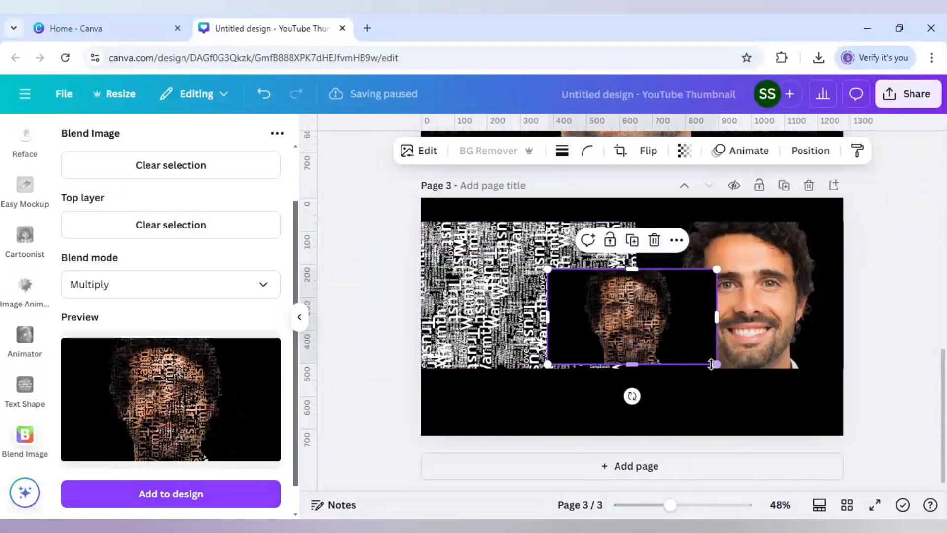
Step: Move the blended word-face onto page 4 and enlarge it to 1280 × 720, filling the page
drag(714, 364, 760, 389)
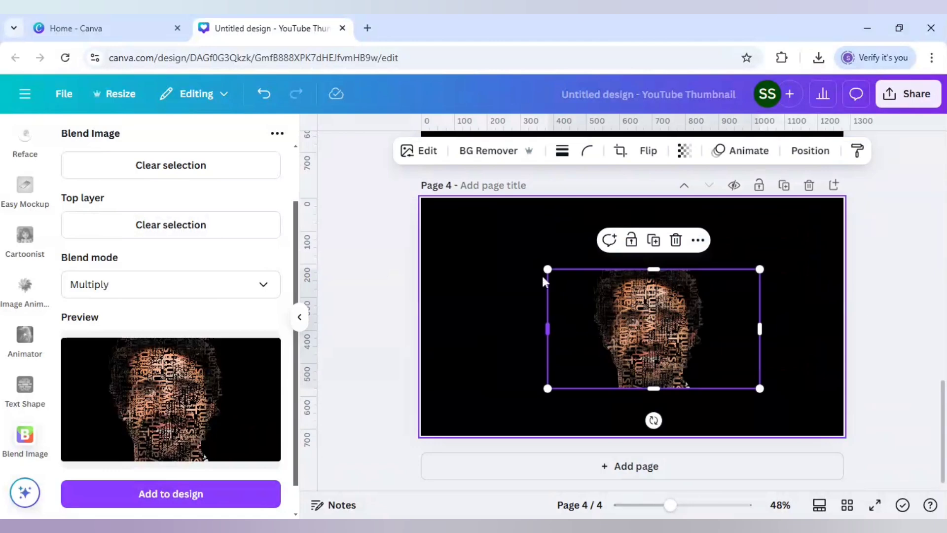
drag(546, 270, 524, 256)
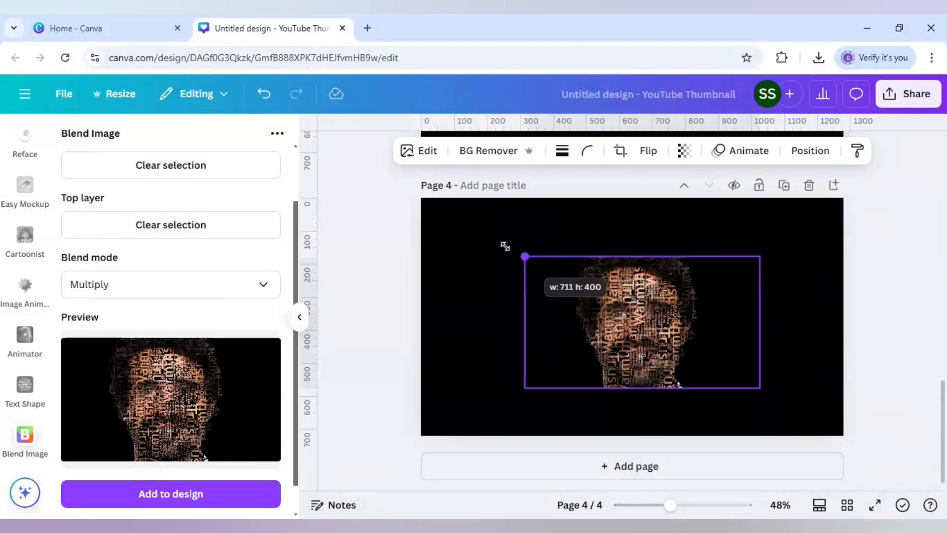
drag(523, 257, 444, 211)
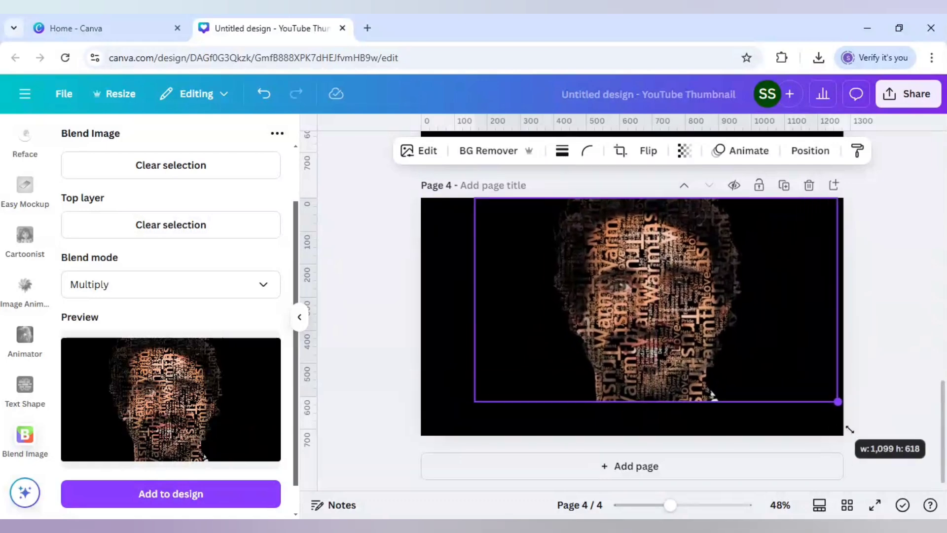
drag(838, 401, 903, 438)
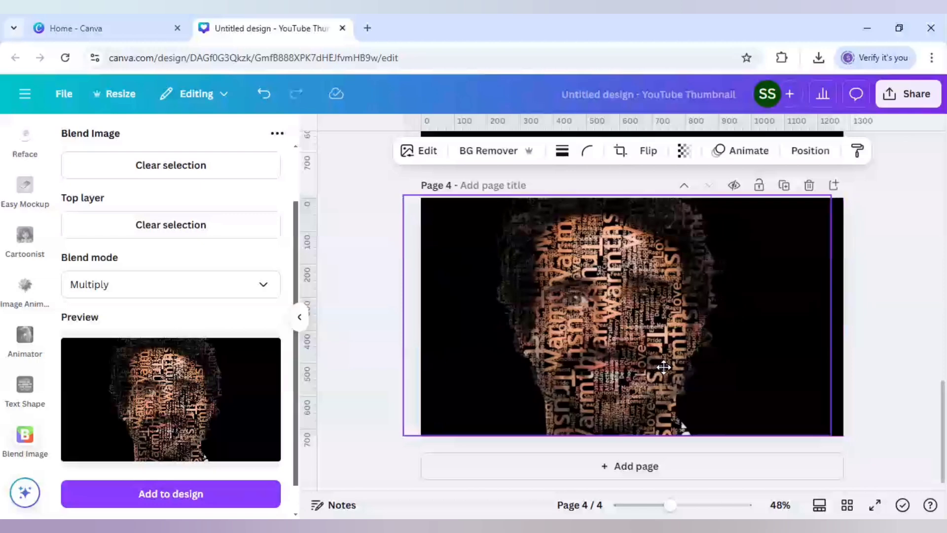
click(664, 367)
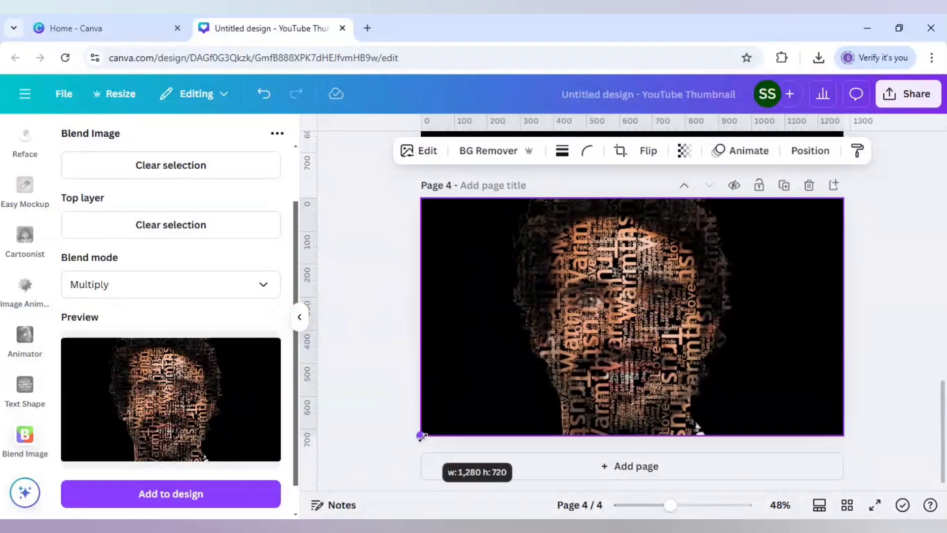
scroll(down, 3)
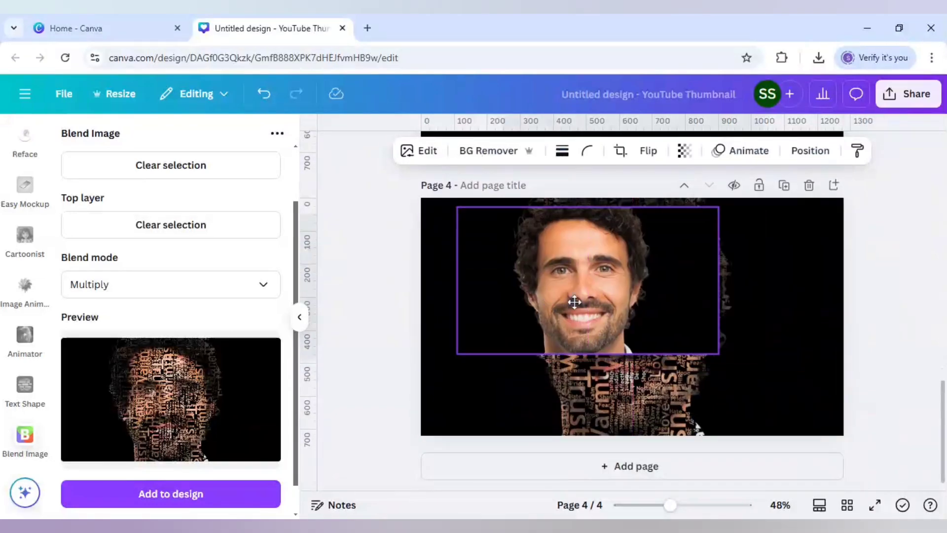
Step: Enlarge the face photo to cover page 4 and remove its background with BG Remover
drag(714, 355, 771, 397)
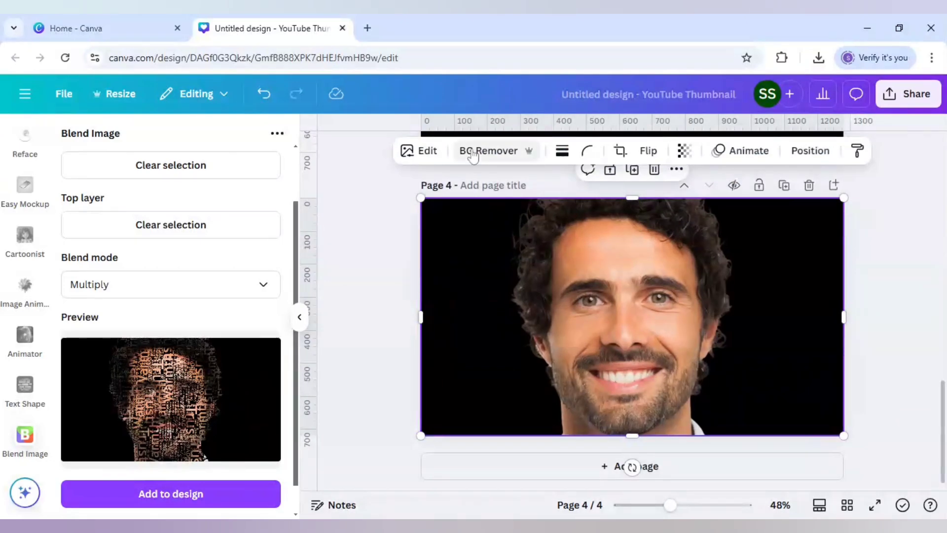
click(487, 150)
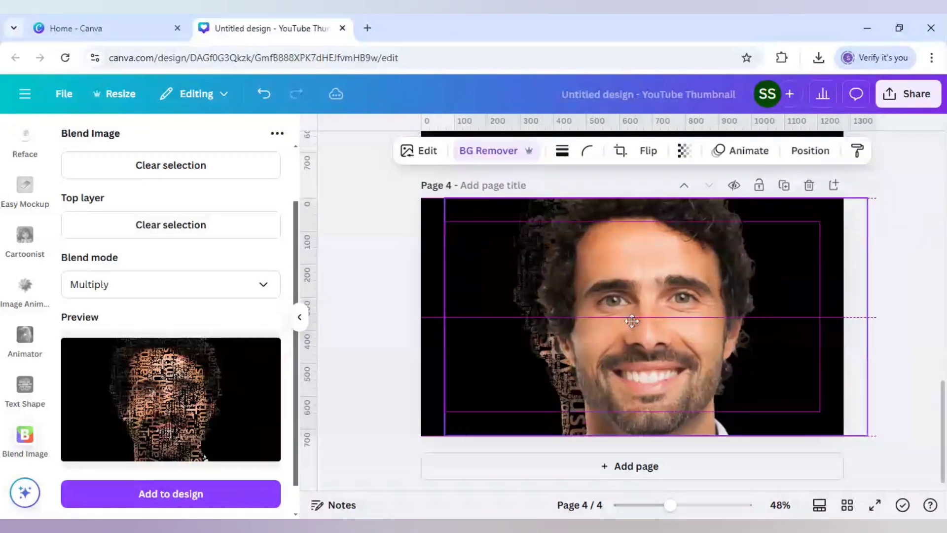
click(632, 316)
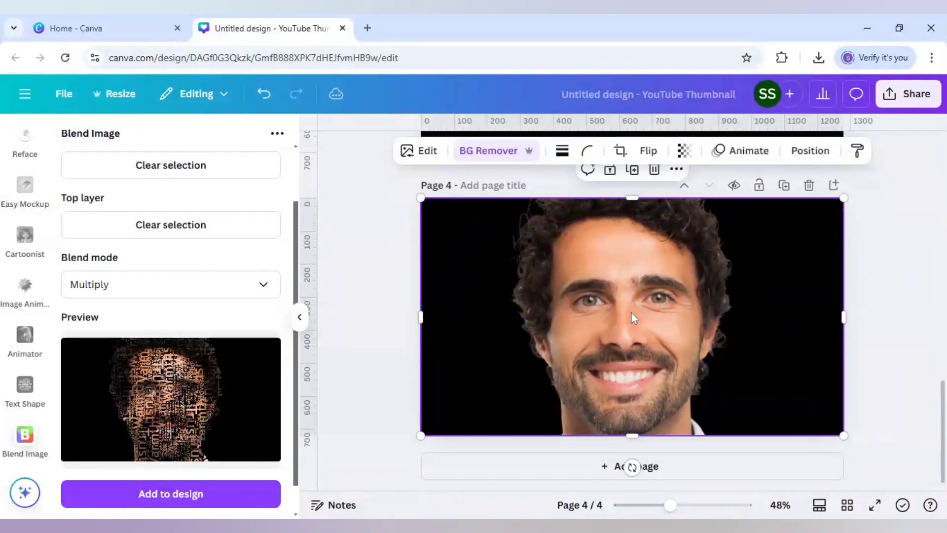
Step: Lower the overlaid face photo's transparency to 34 so the word-face shows through
click(684, 150)
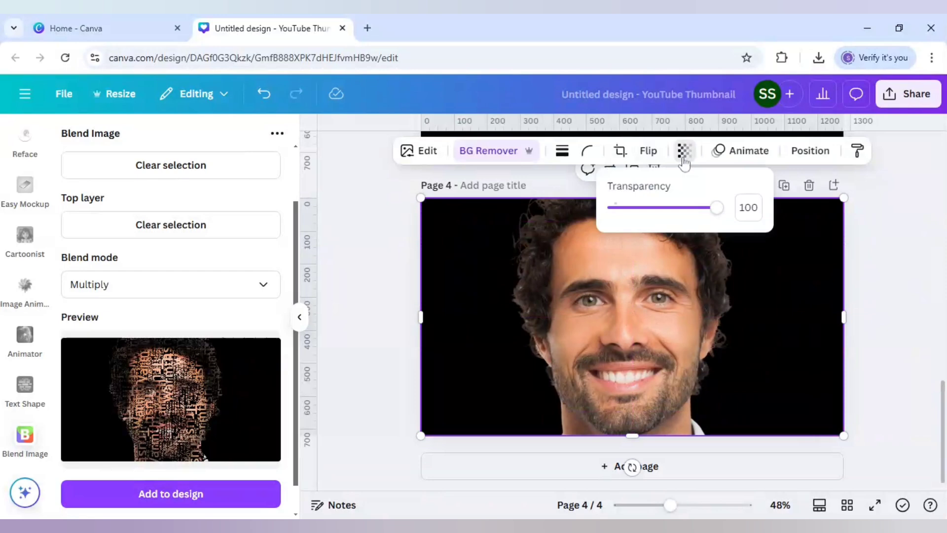
drag(716, 208, 684, 207)
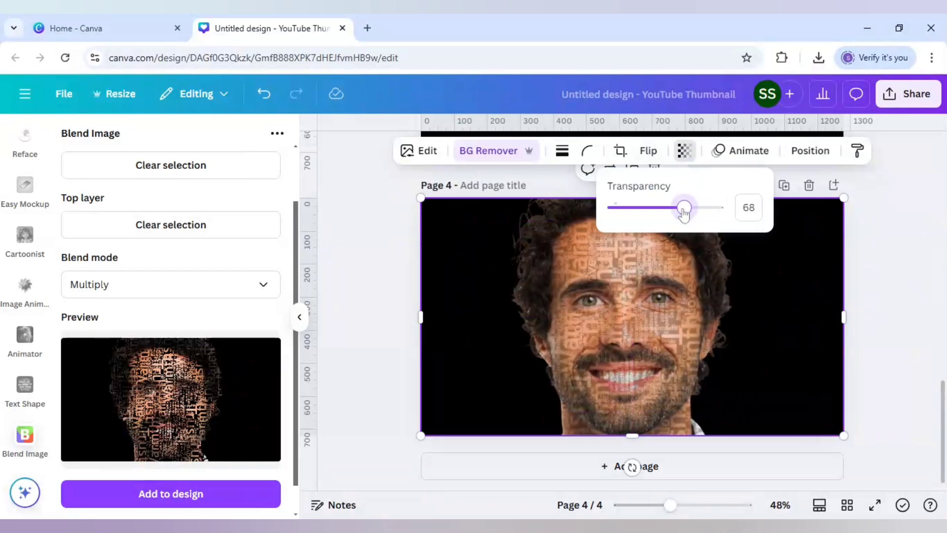
drag(685, 207, 666, 207)
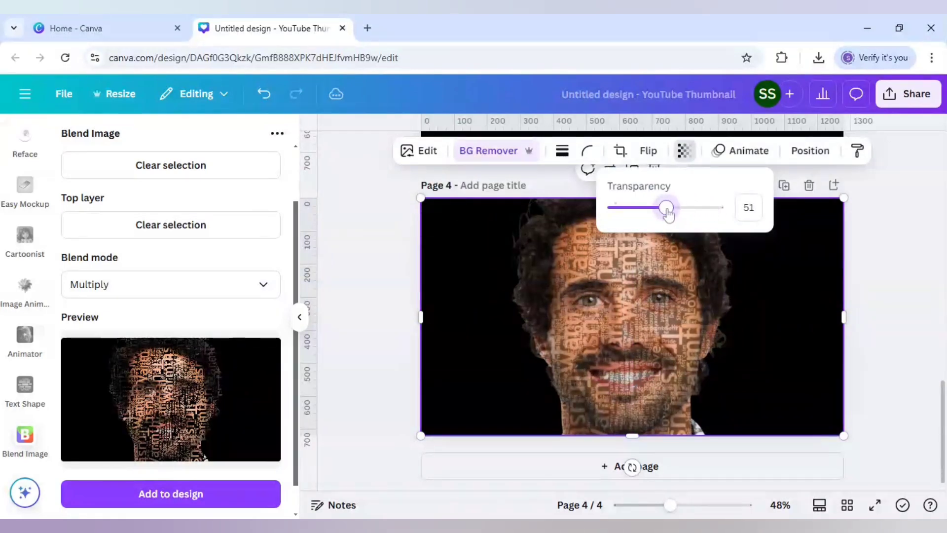
drag(667, 207, 647, 207)
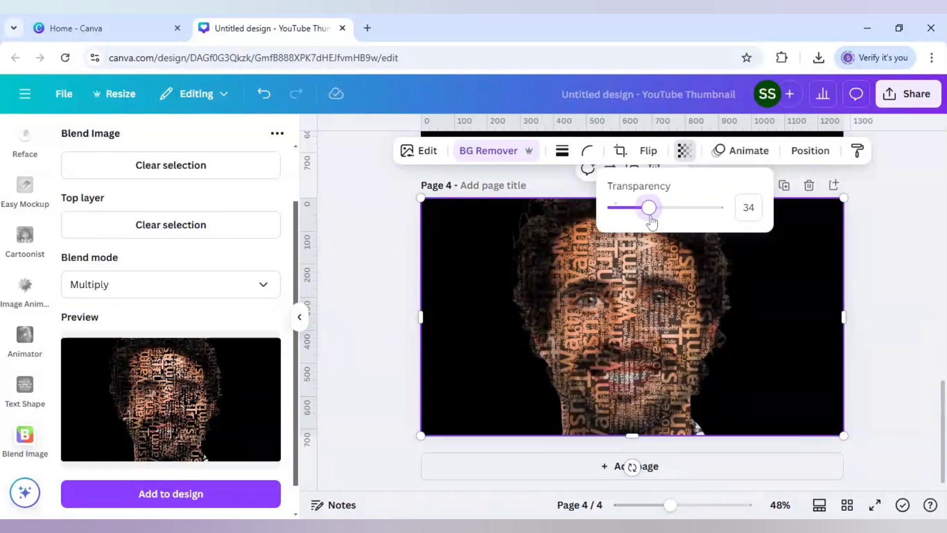
click(684, 150)
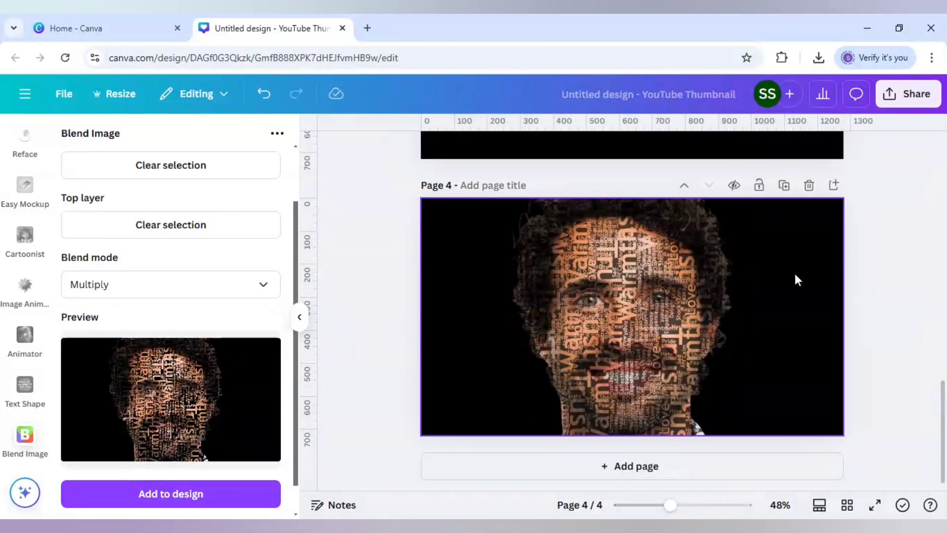
Step: Download the current page (Page 4) only as a 1280 × 720 PNG via Share > Download
click(909, 94)
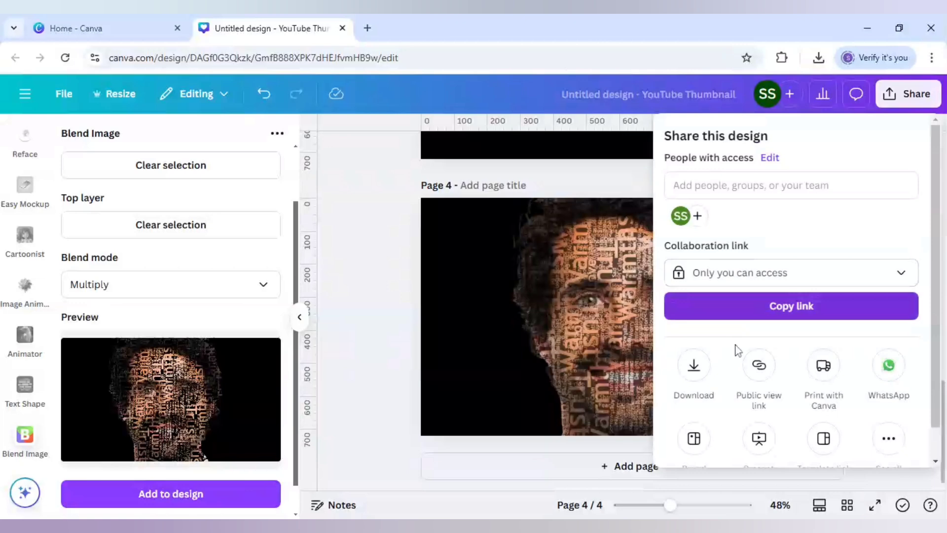
click(693, 368)
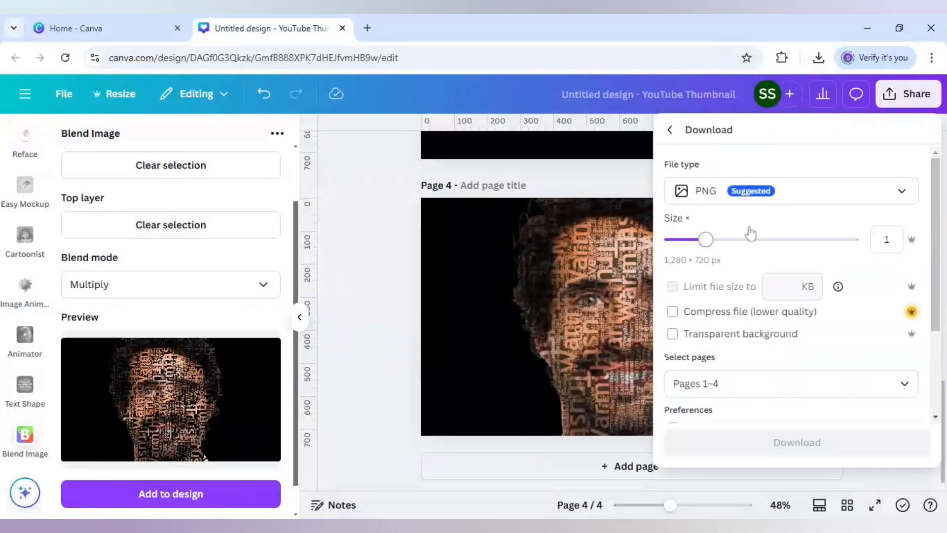
click(790, 383)
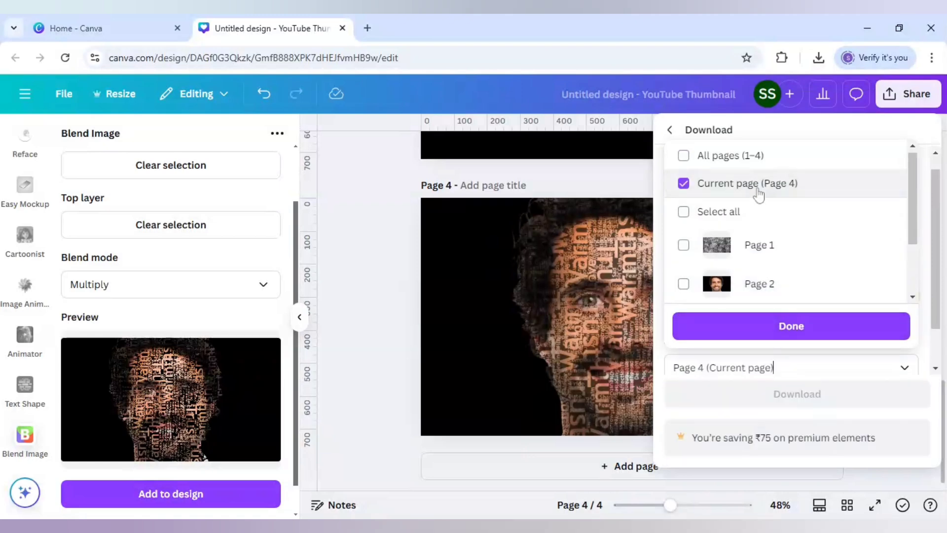
click(790, 326)
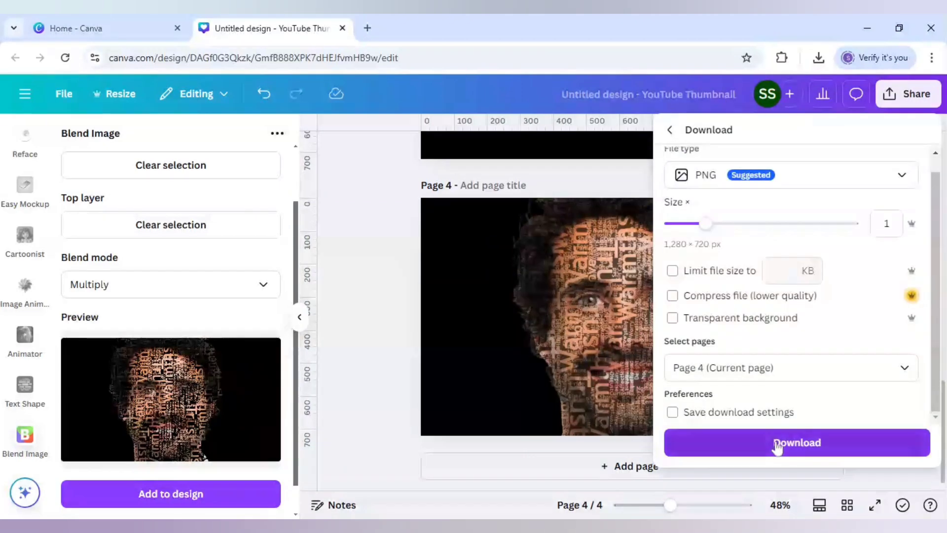
click(795, 442)
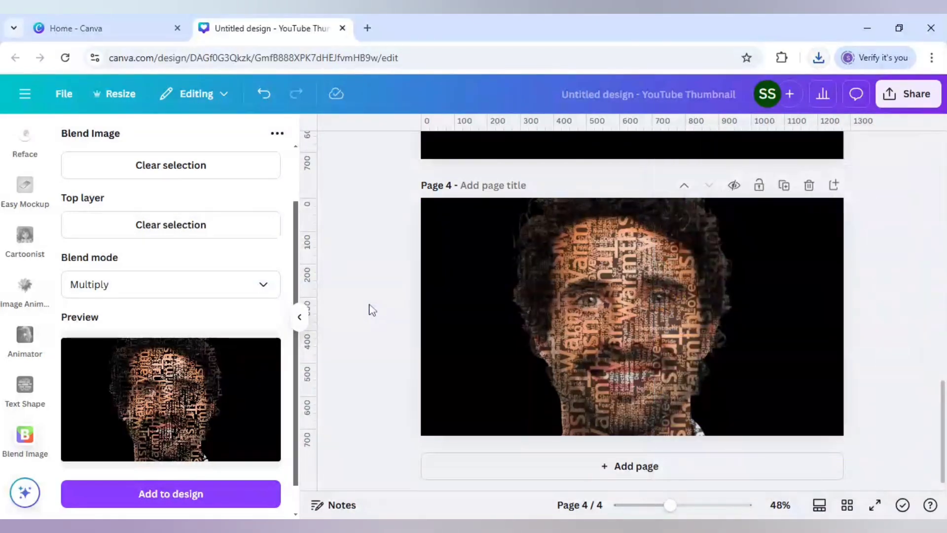
Step: Add the downloaded text-portrait to page 5 and stretch it to full page size
click(630, 466)
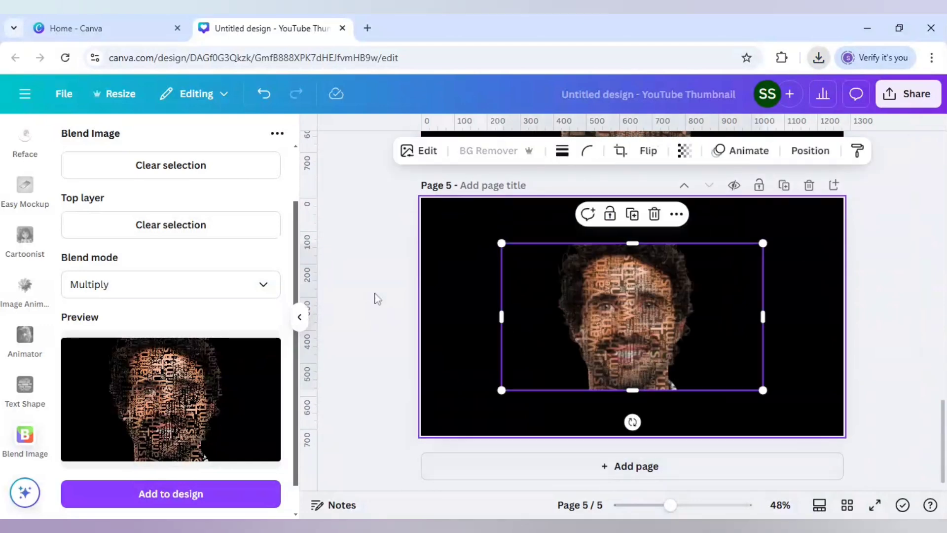
drag(631, 313, 584, 301)
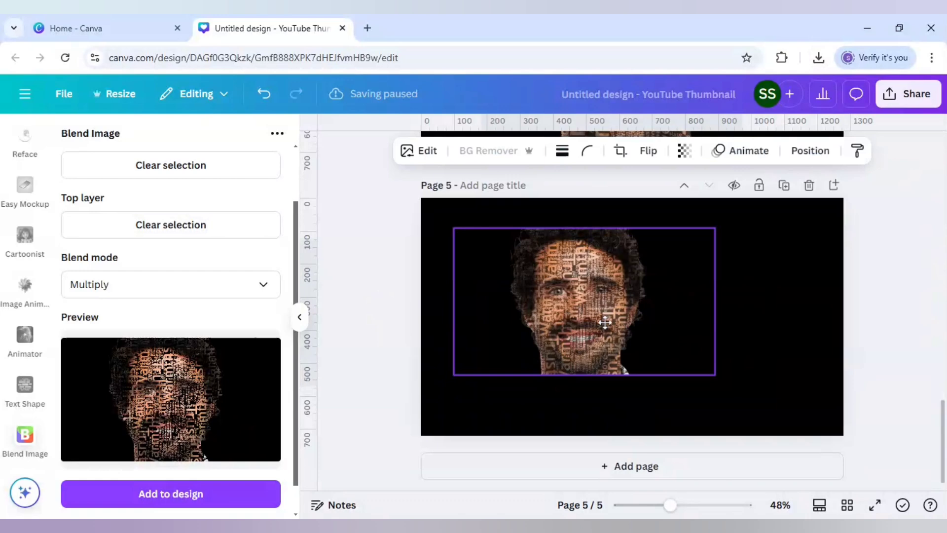
drag(605, 321, 573, 299)
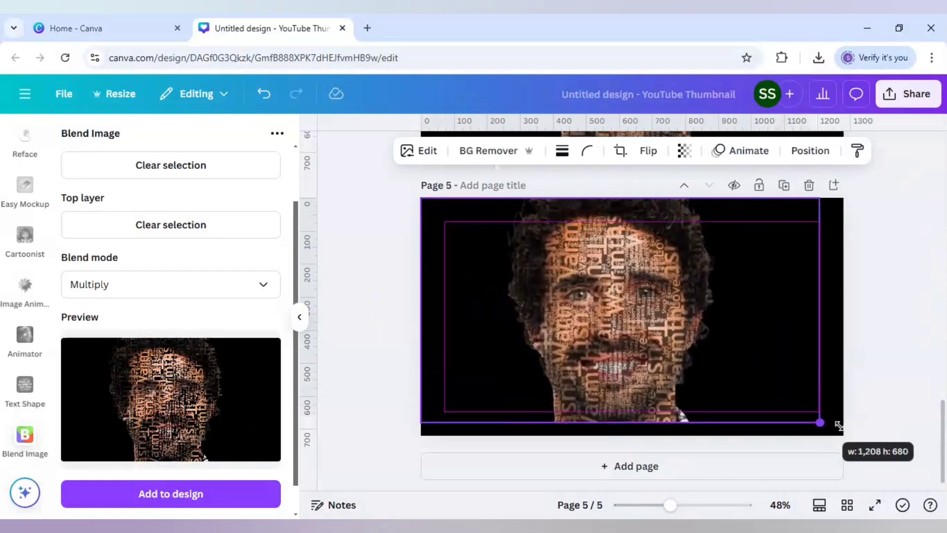
drag(819, 423, 843, 435)
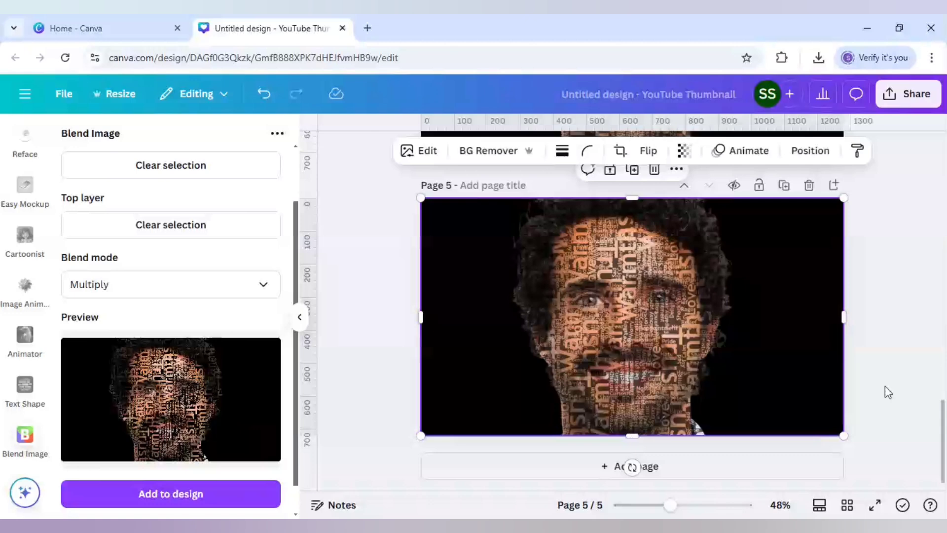
mouse_move(509, 235)
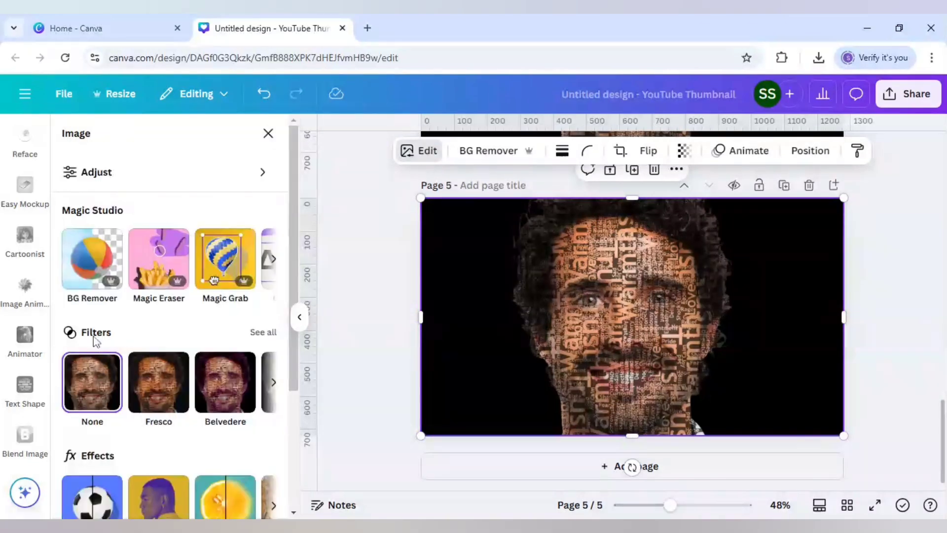
Step: Apply the Mono > Classic black-and-white filter to the page 5 portrait
click(262, 331)
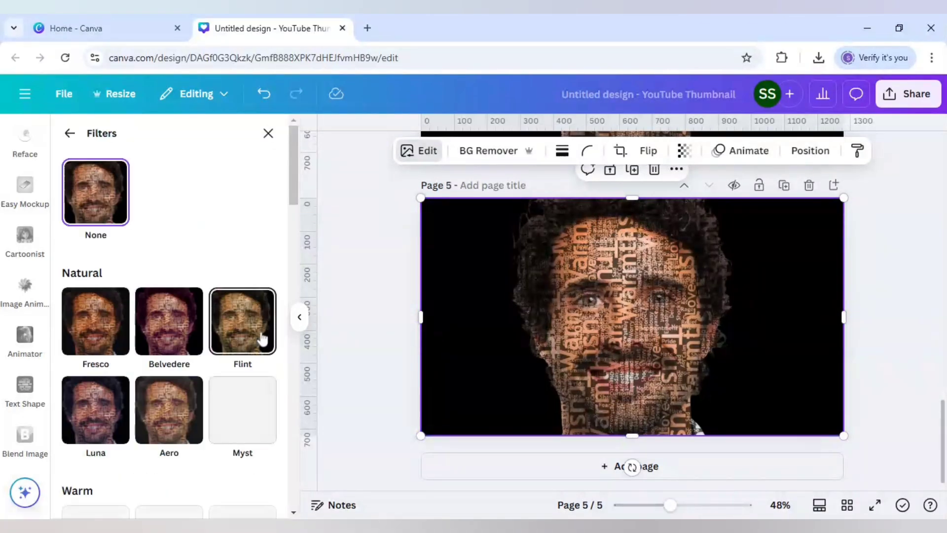
scroll(down, 3)
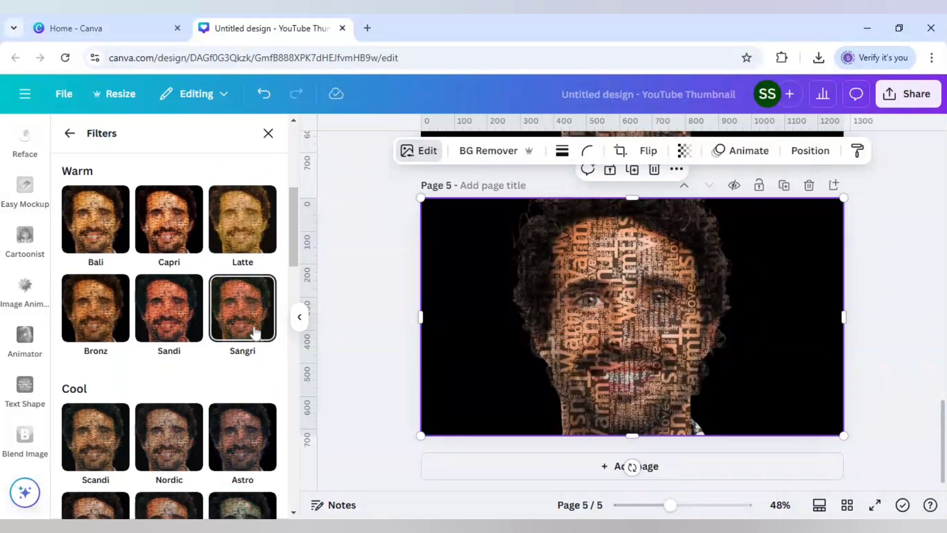
scroll(down, 3)
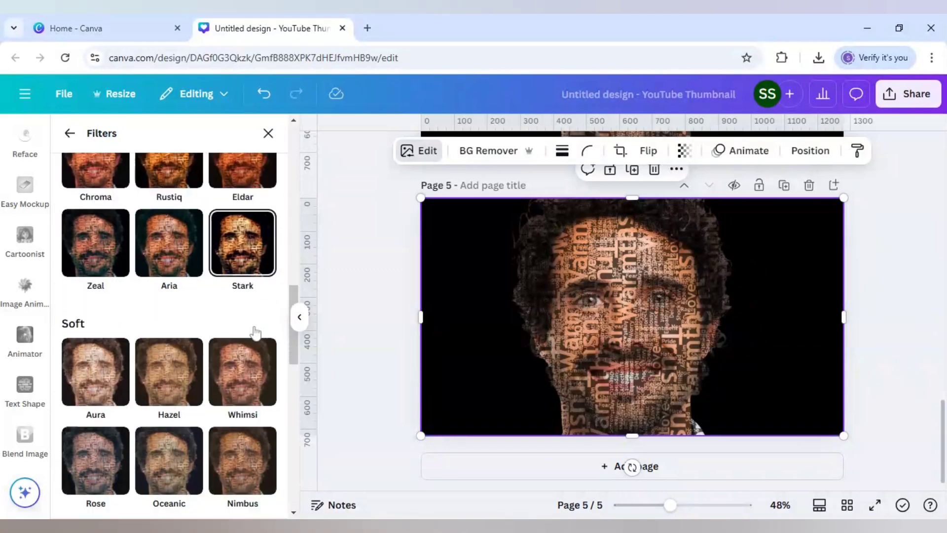
scroll(down, 3)
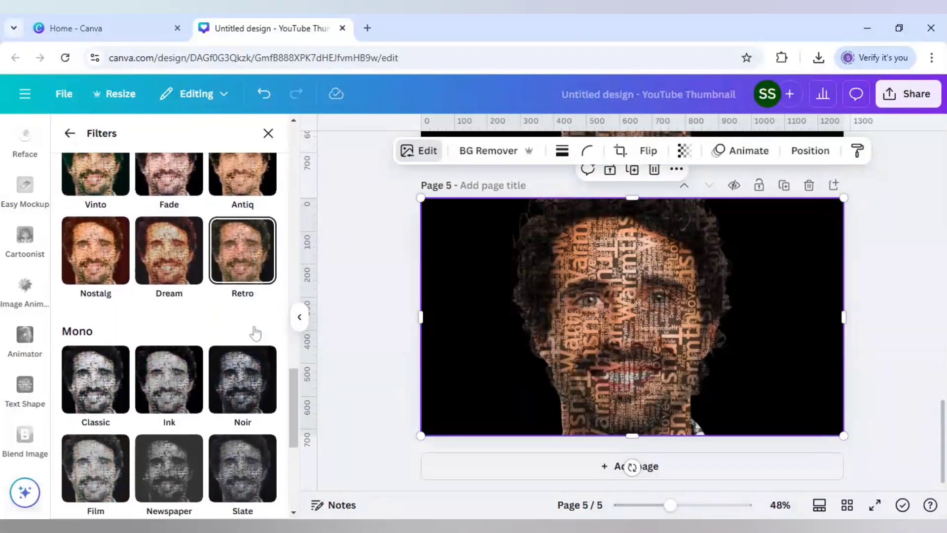
click(95, 379)
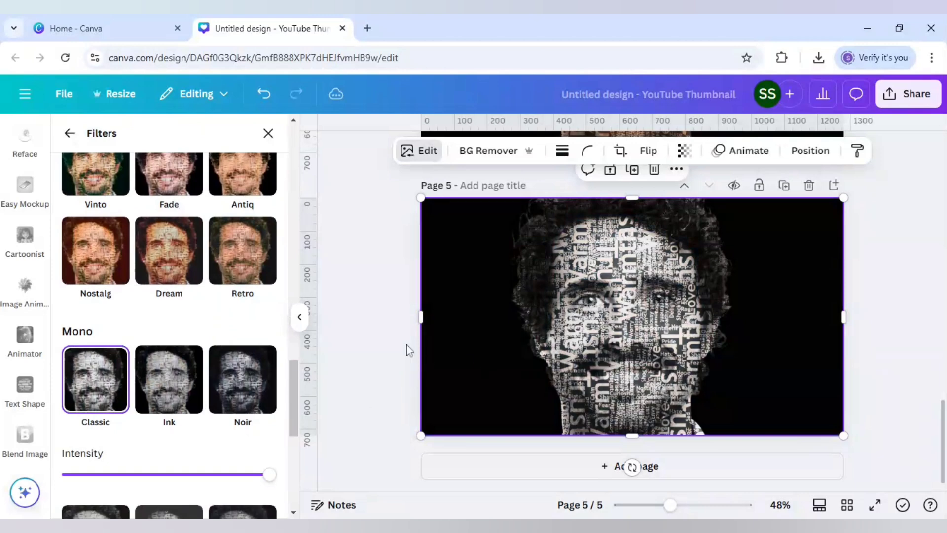
mouse_move(399, 330)
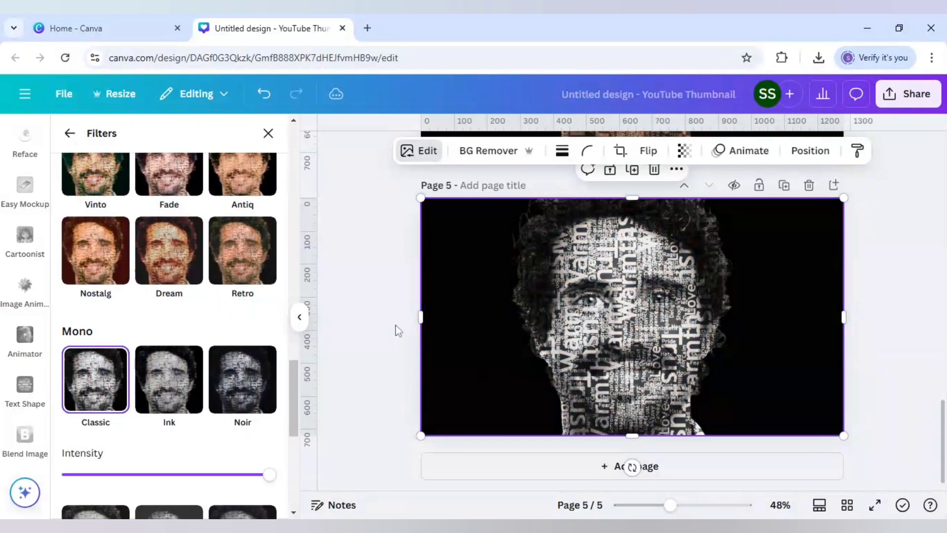
click(25, 441)
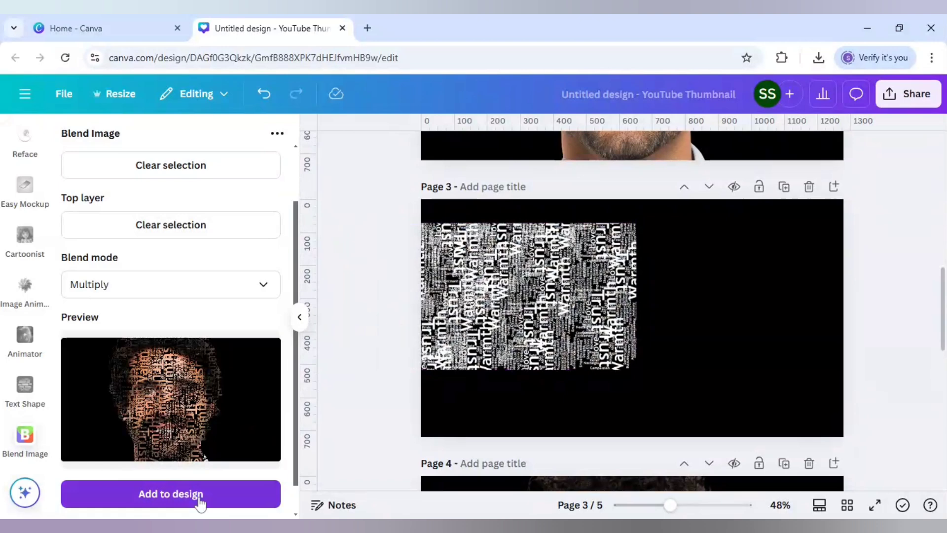
Step: Add the Multiply-blended preview to page 3 and move the face photo toward the right
click(171, 493)
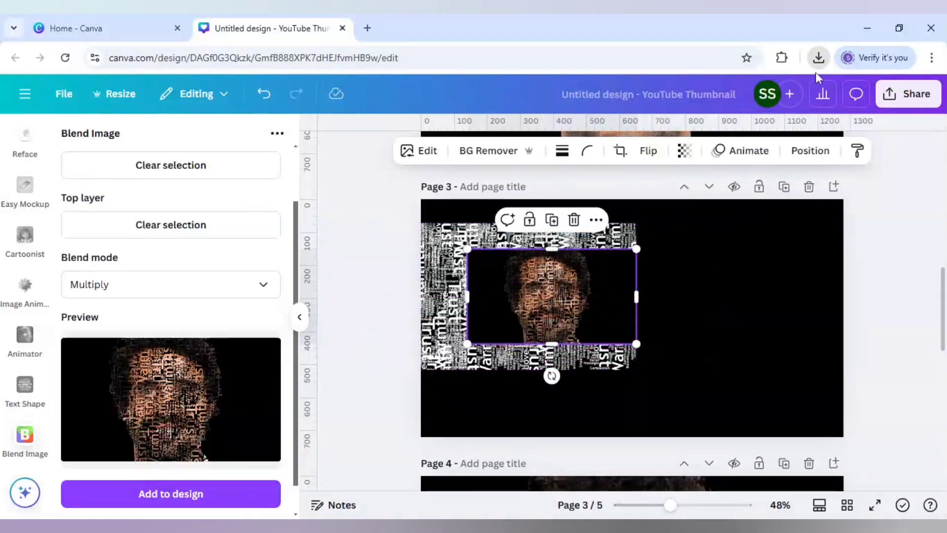
drag(636, 344, 762, 391)
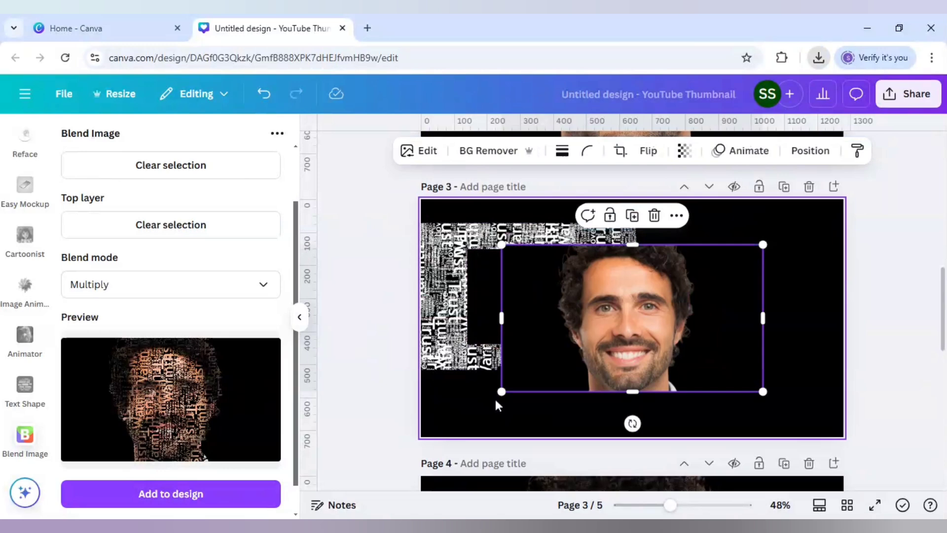
drag(633, 317, 725, 305)
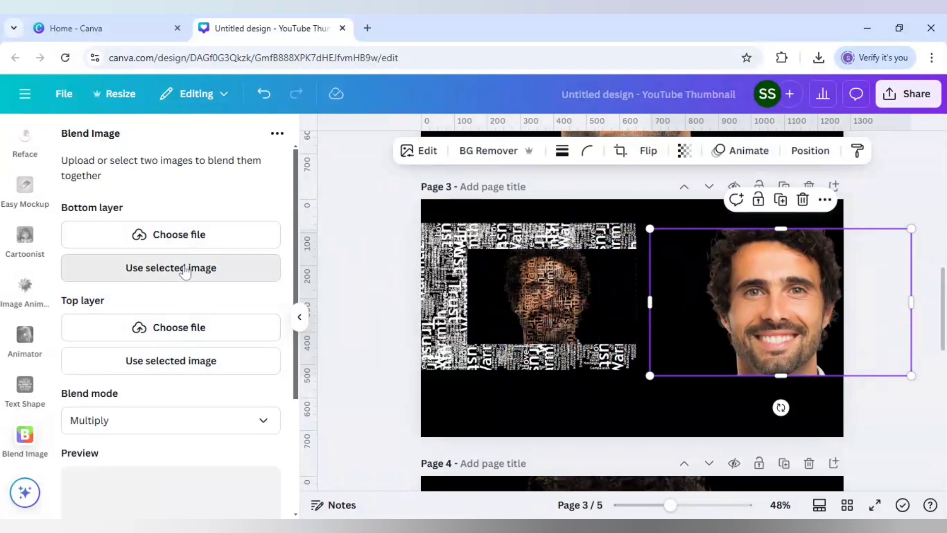
Step: Blend the face photo as bottom layer with the word-cloud portrait on top and add the result to page 3
click(171, 267)
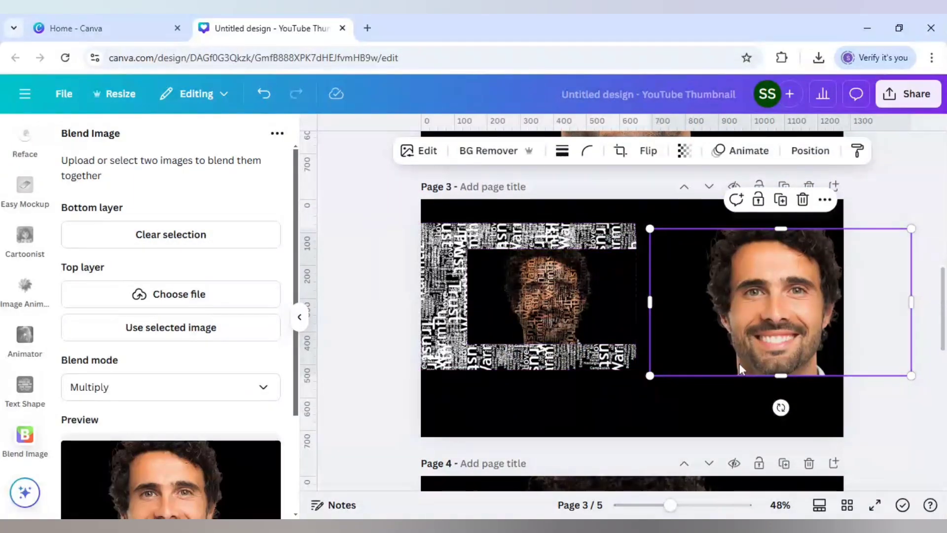
click(549, 296)
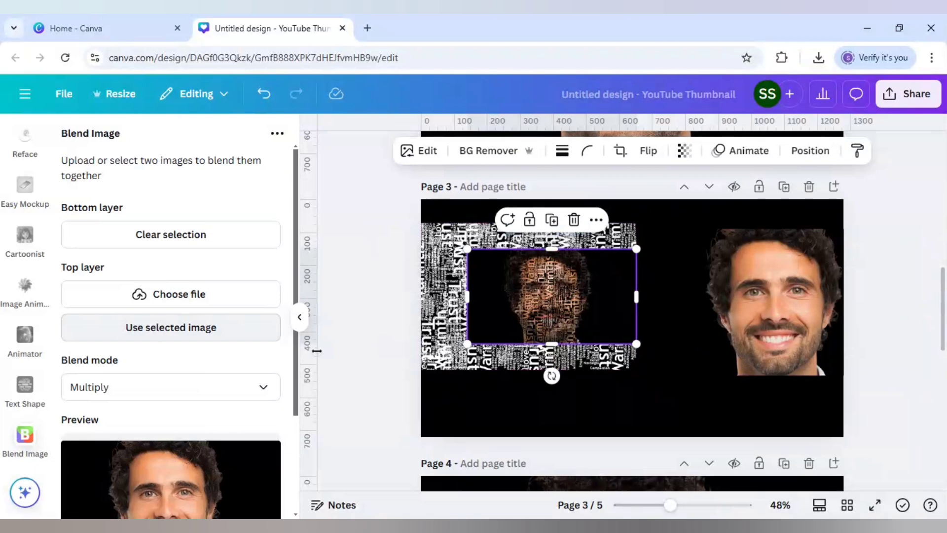
click(170, 327)
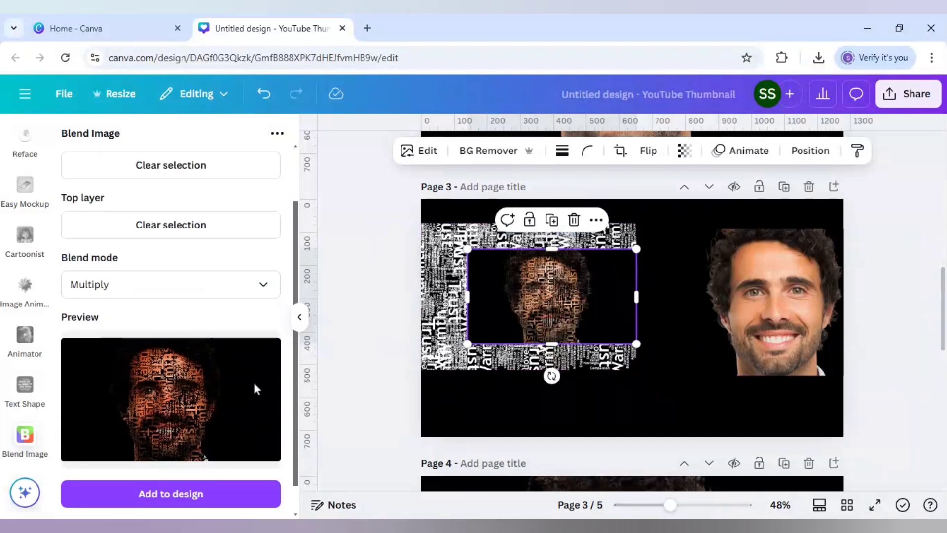
mouse_move(393, 364)
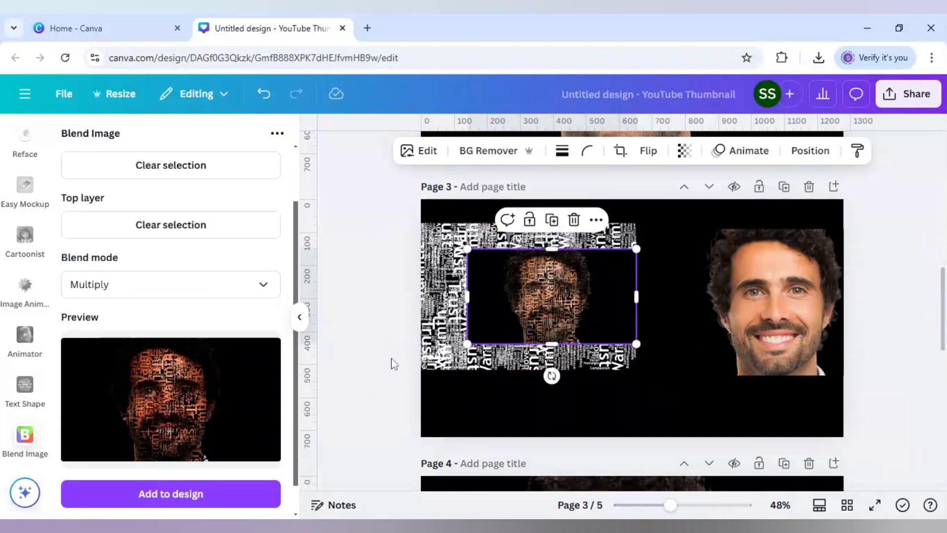
click(779, 302)
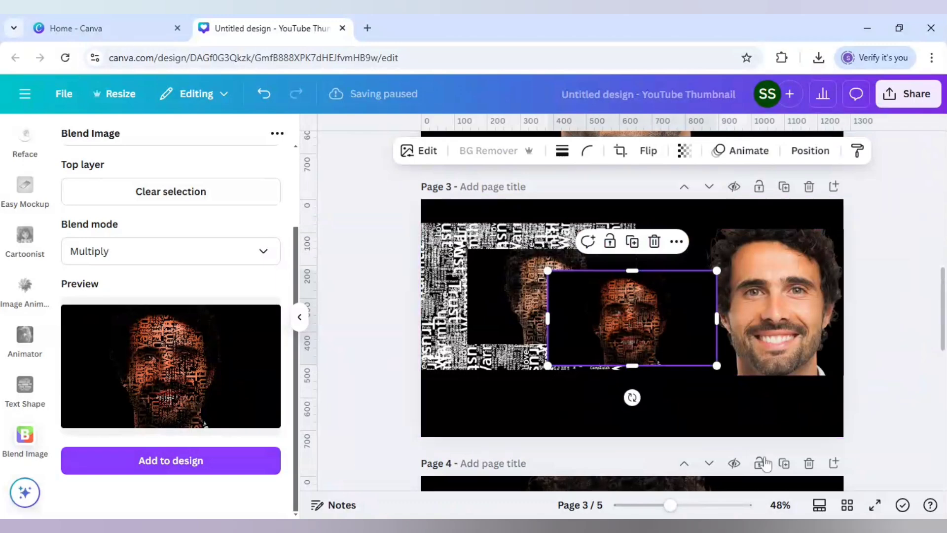
mouse_move(783, 186)
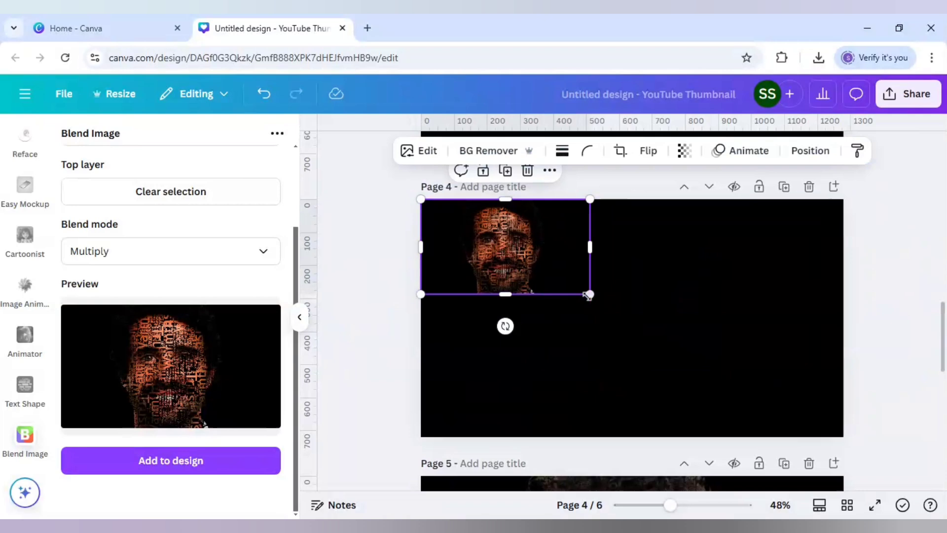
Step: Stretch the blended word-face across page 4 and apply the Mono Classic black-and-white filter
drag(589, 295, 843, 436)
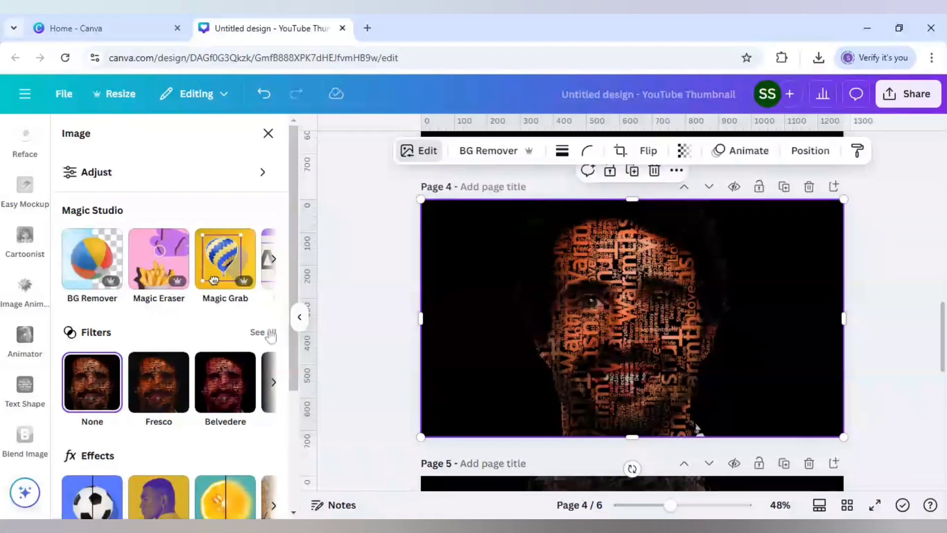
click(258, 333)
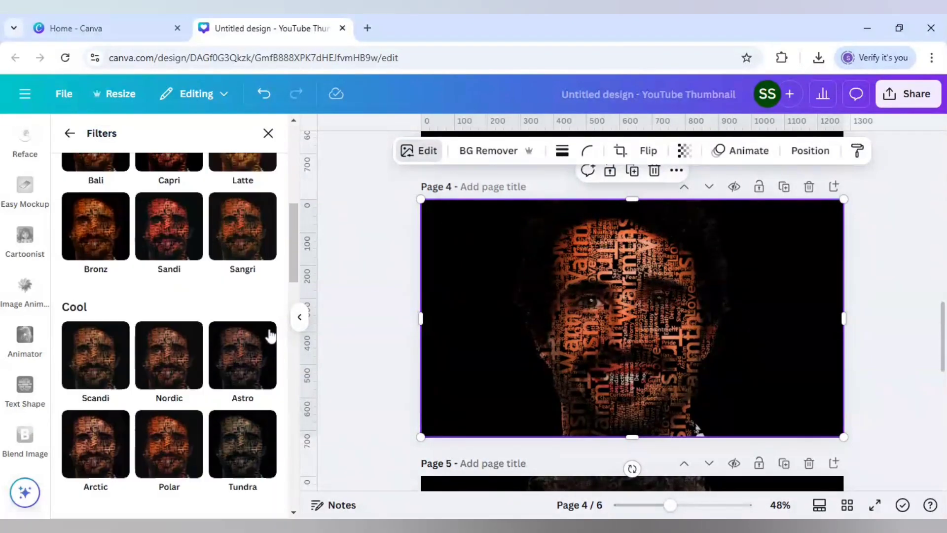
scroll(down, 3)
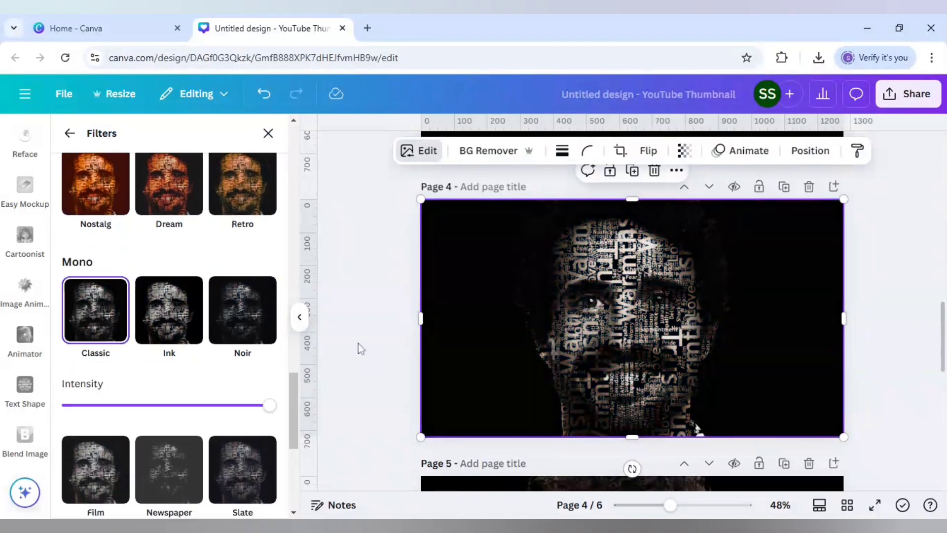
click(25, 440)
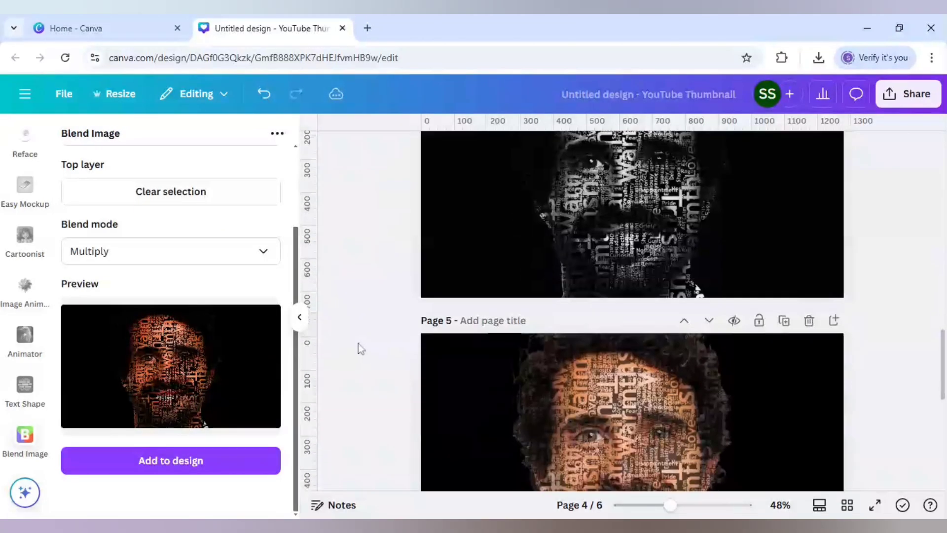
scroll(down, 3)
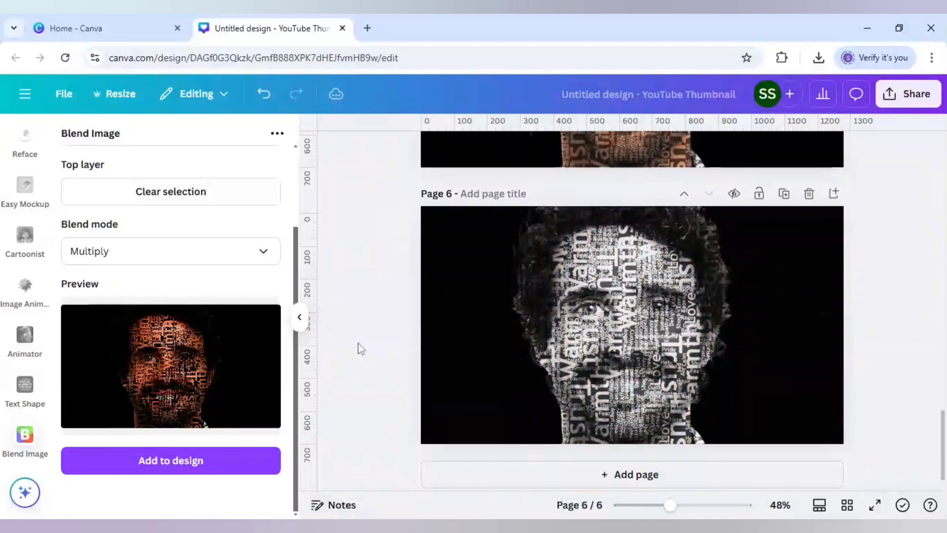
scroll(down, 3)
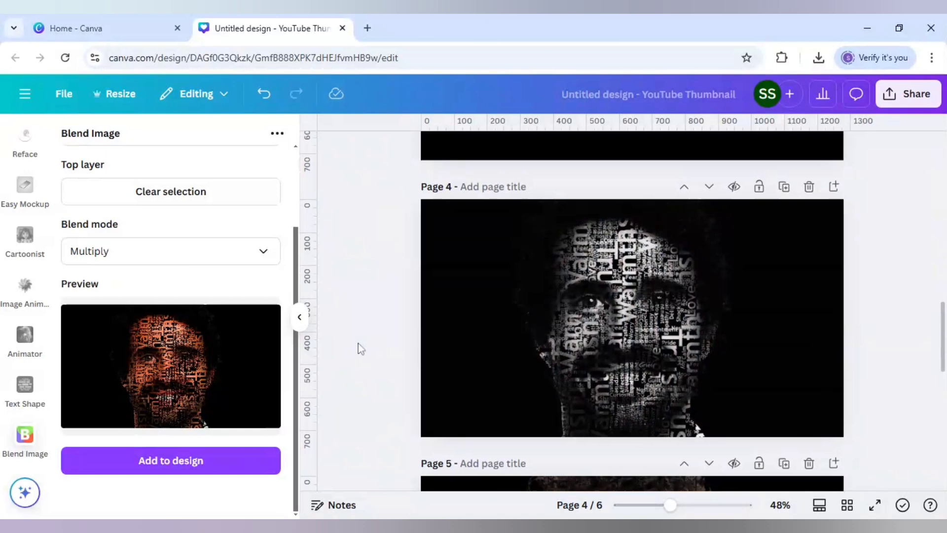
scroll(down, 3)
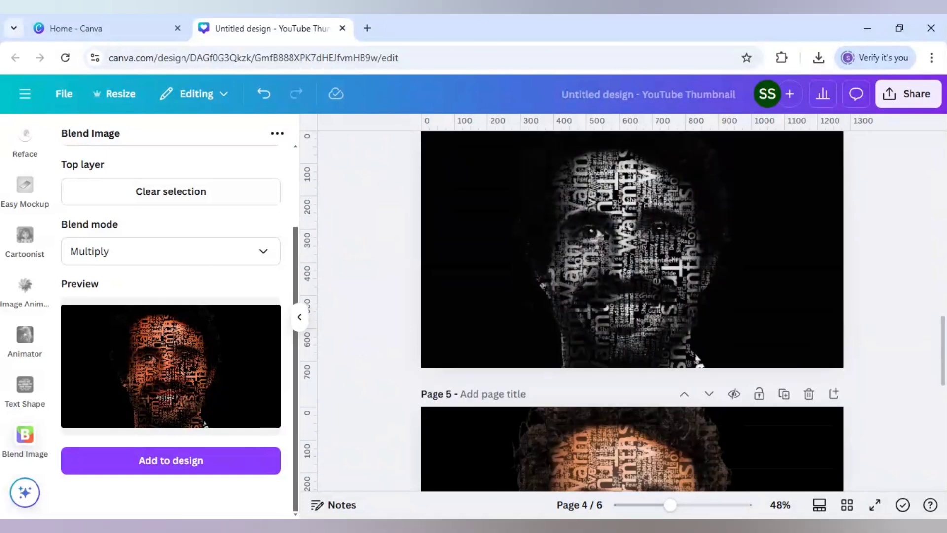